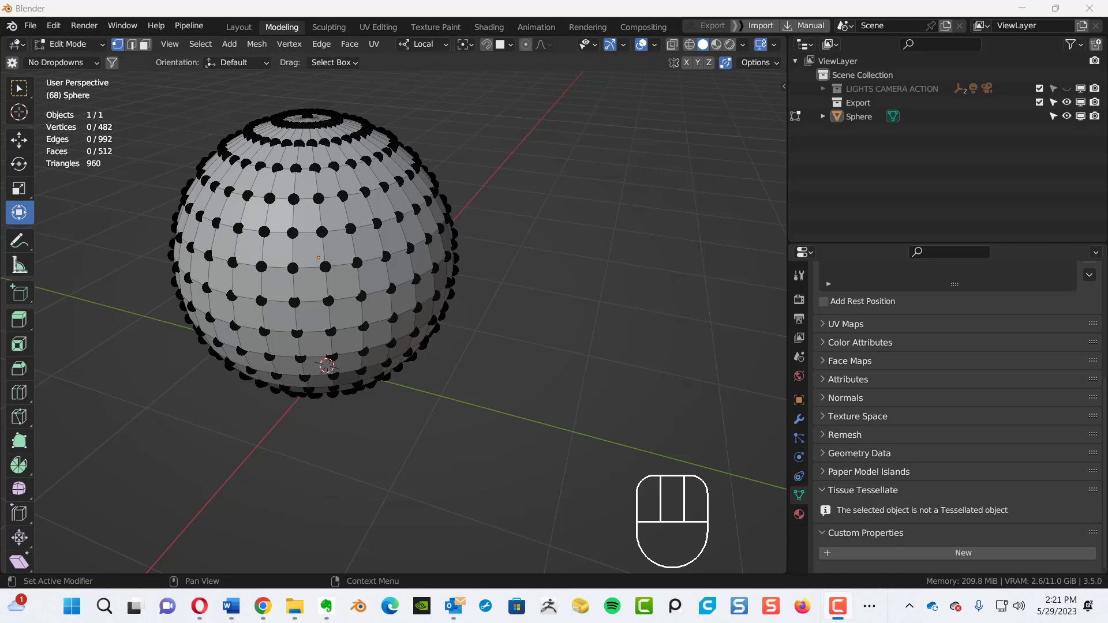
mouse_move(944, 311)
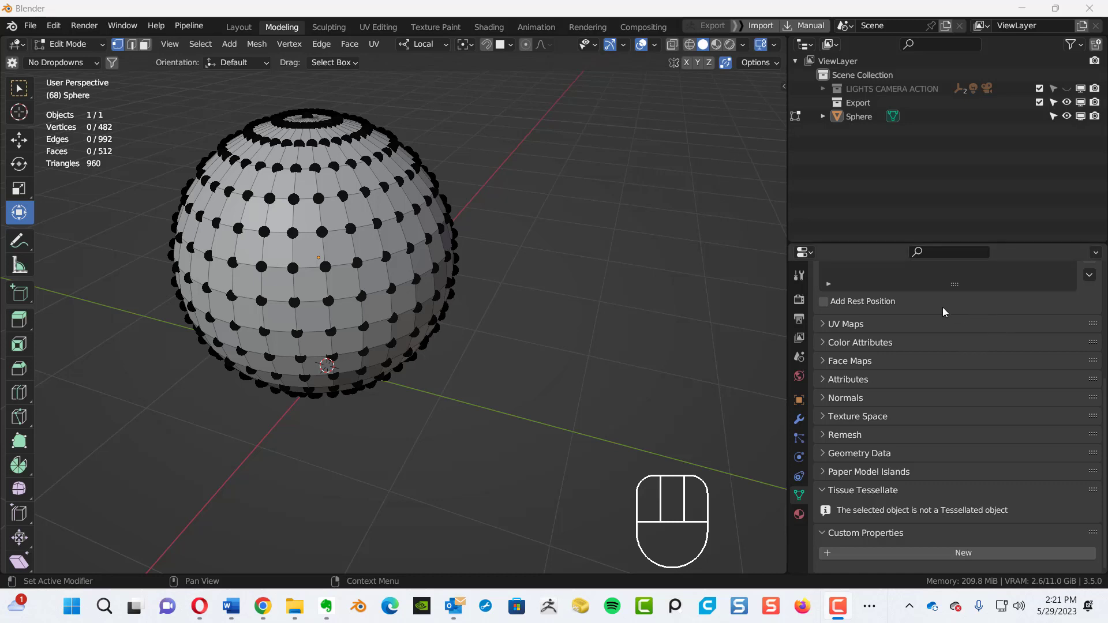
mouse_move(553, 280)
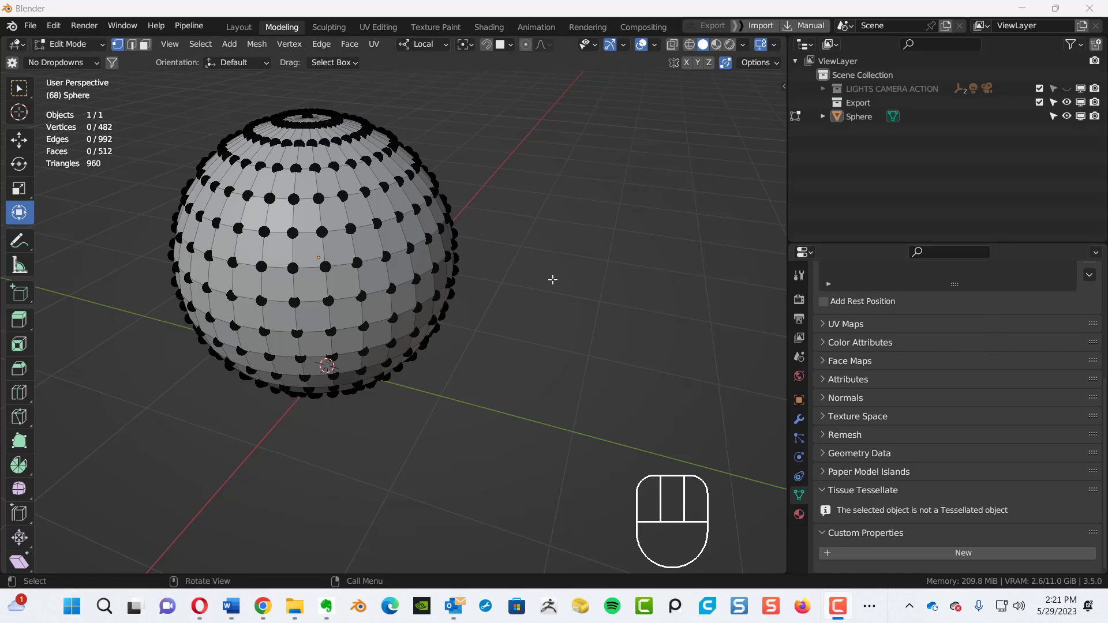
mouse_move(519, 337)
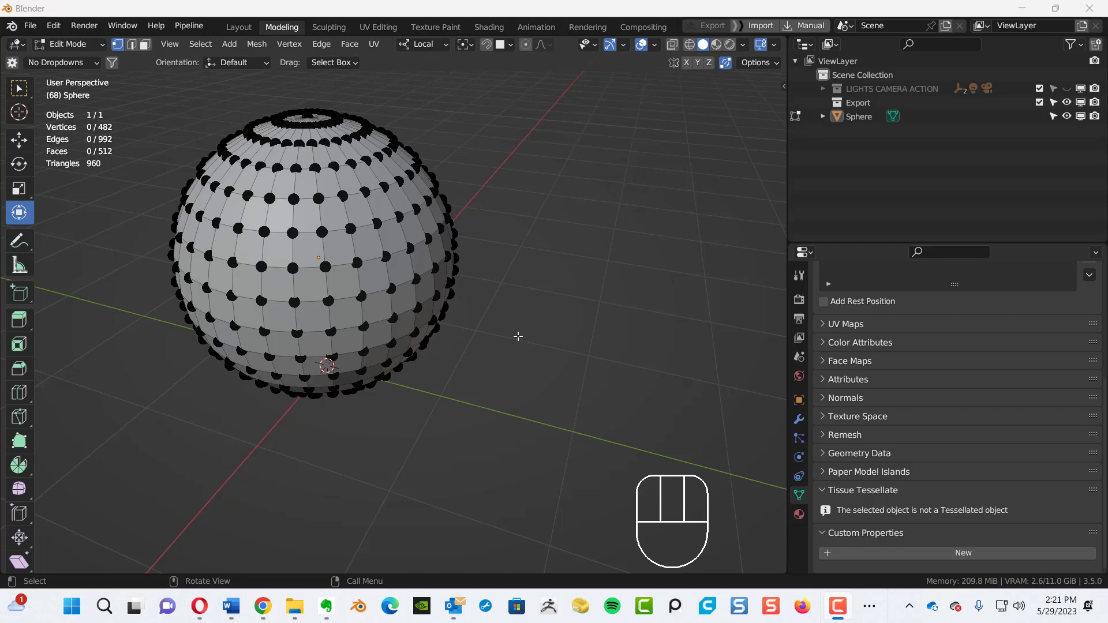
mouse_move(503, 323)
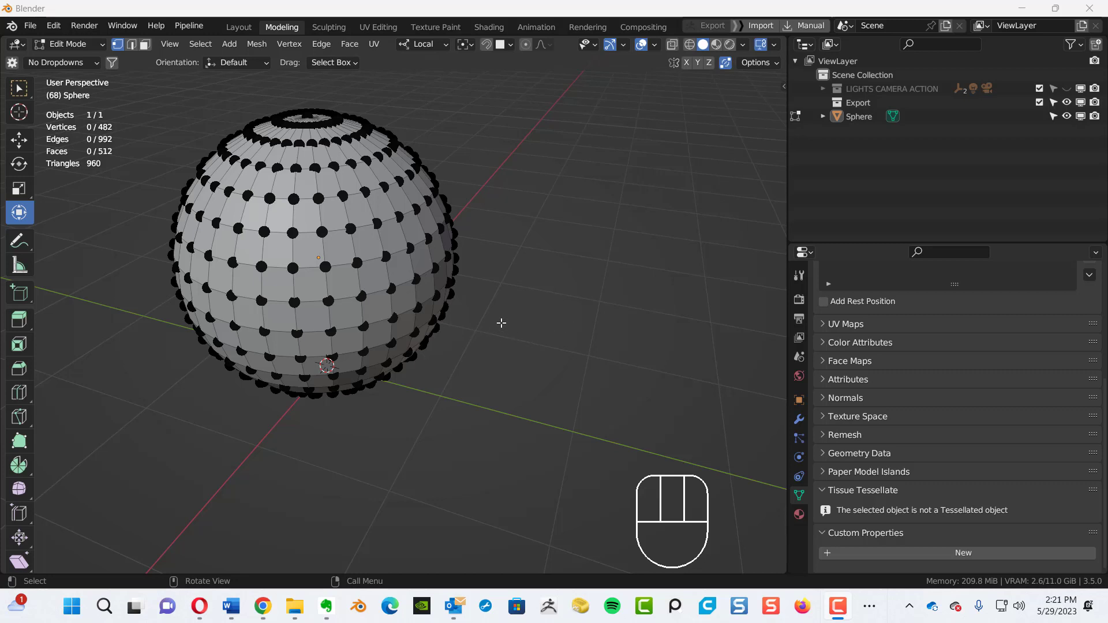
mouse_move(499, 324)
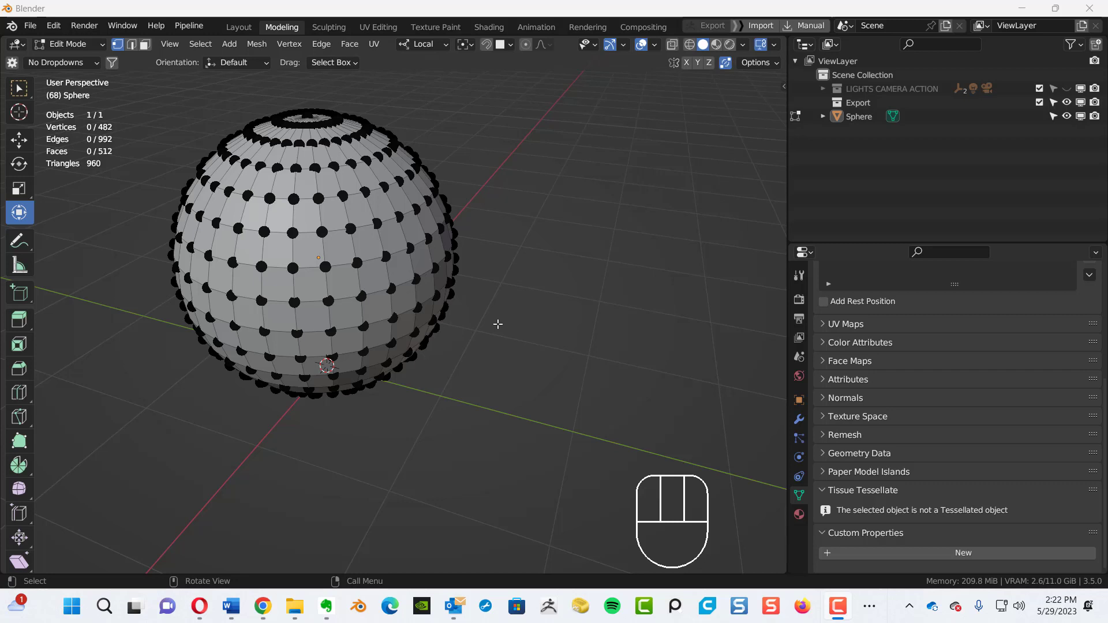
mouse_move(496, 340)
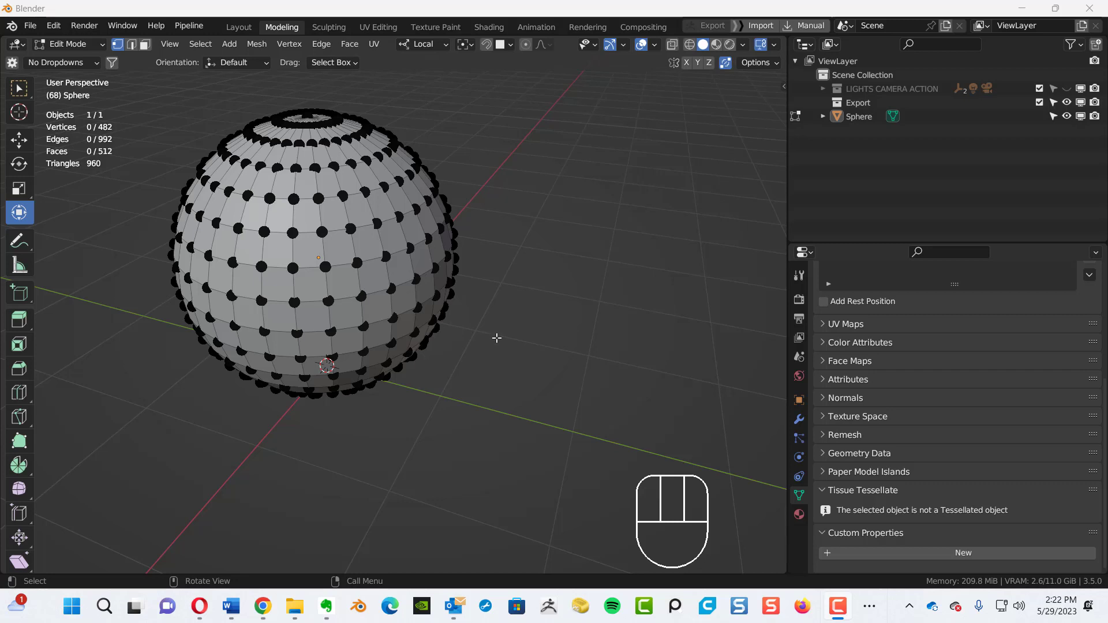
mouse_move(508, 330)
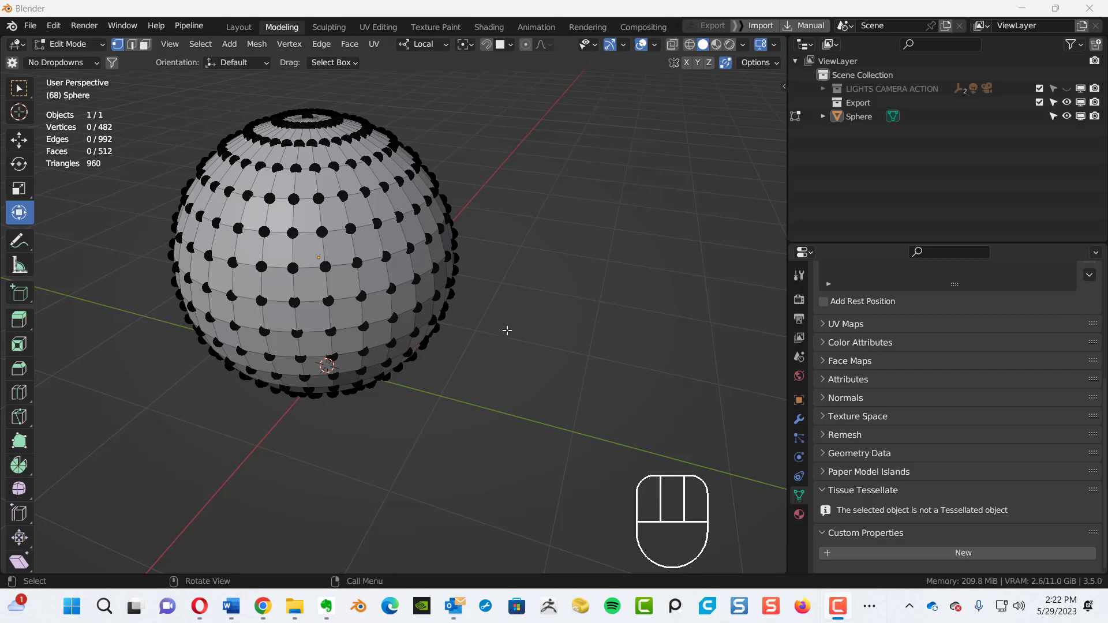
mouse_move(360, 245)
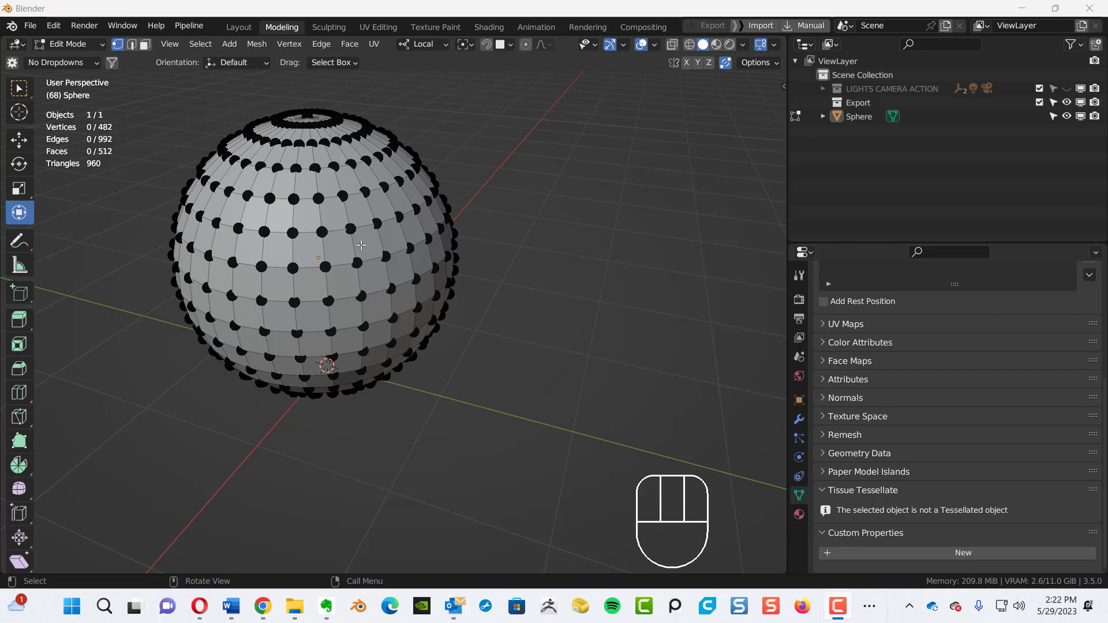
mouse_move(376, 257)
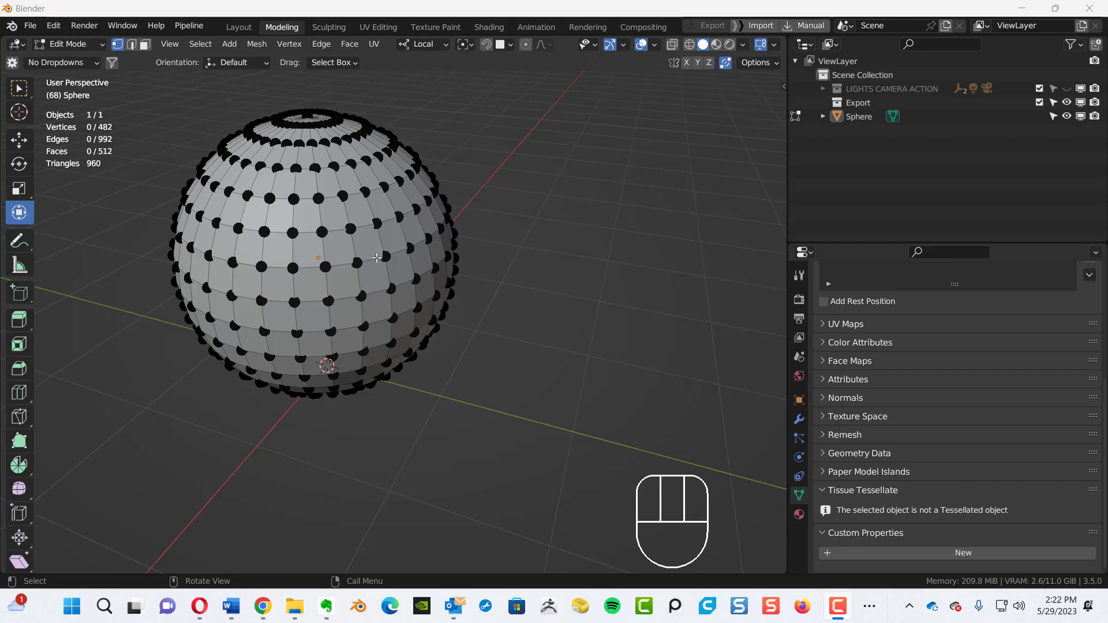
mouse_move(495, 305)
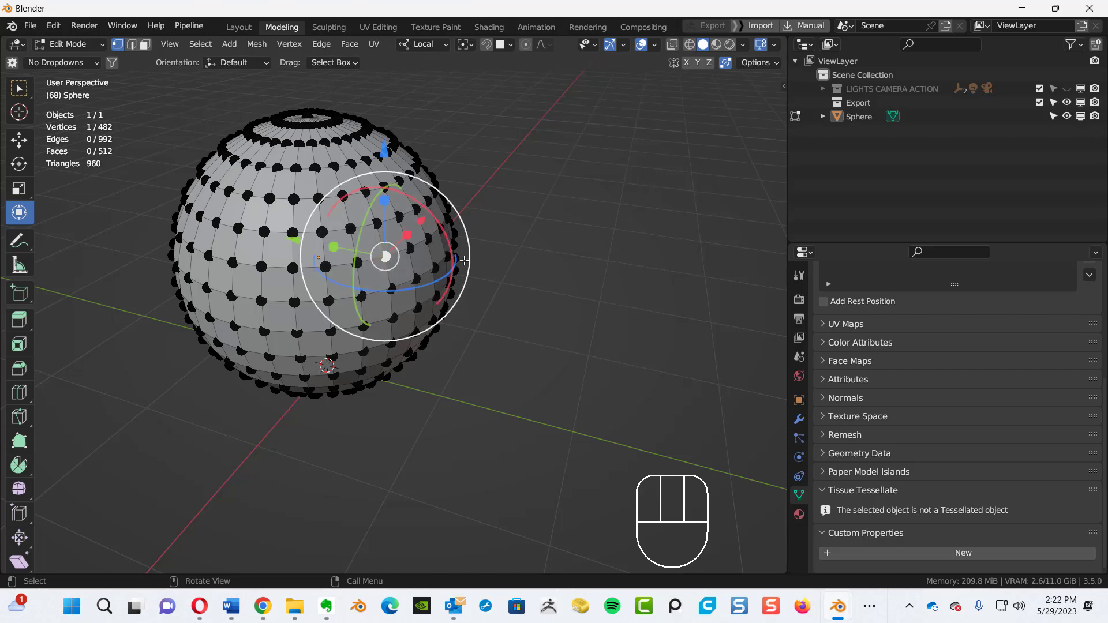
mouse_move(476, 187)
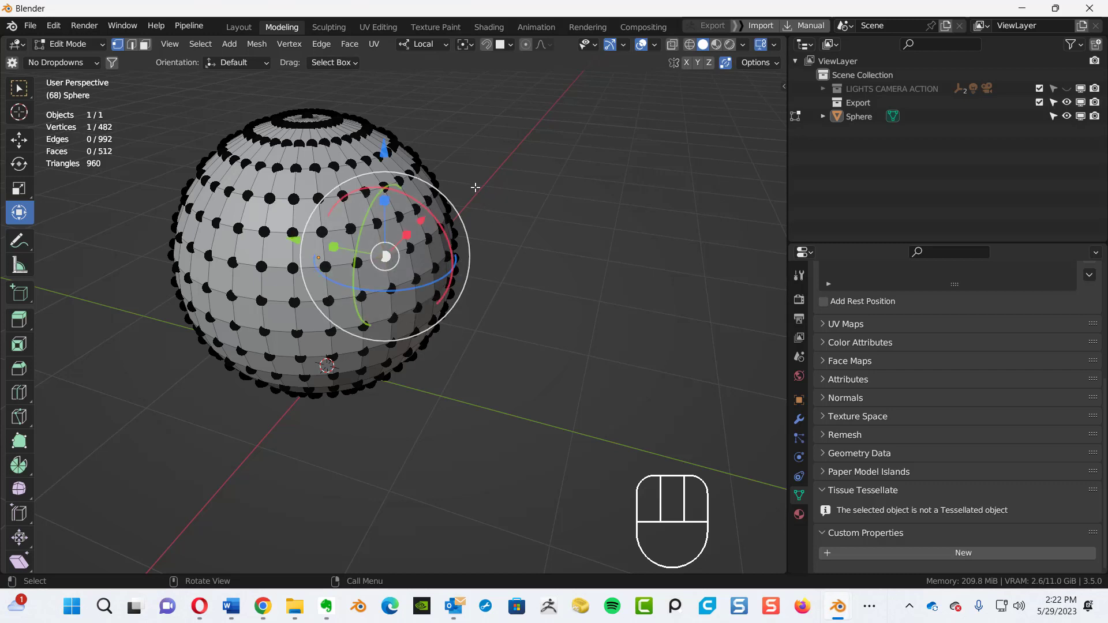
Pull a single picked vertex far out of the sphere into a spike without proportional influence
key(g)
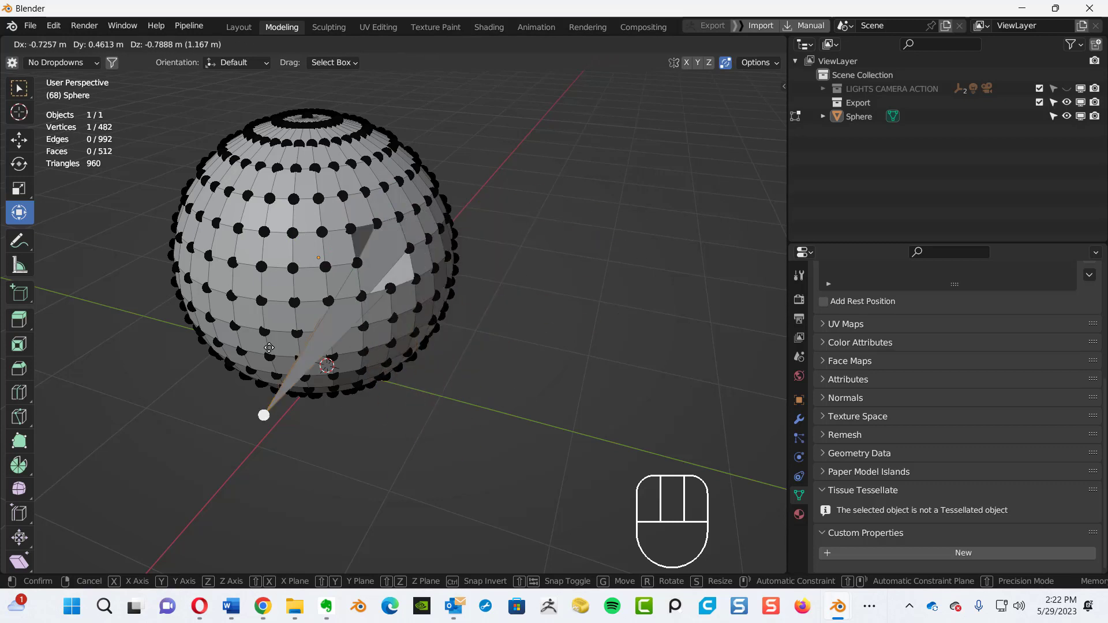
drag(263, 415, 537, 274)
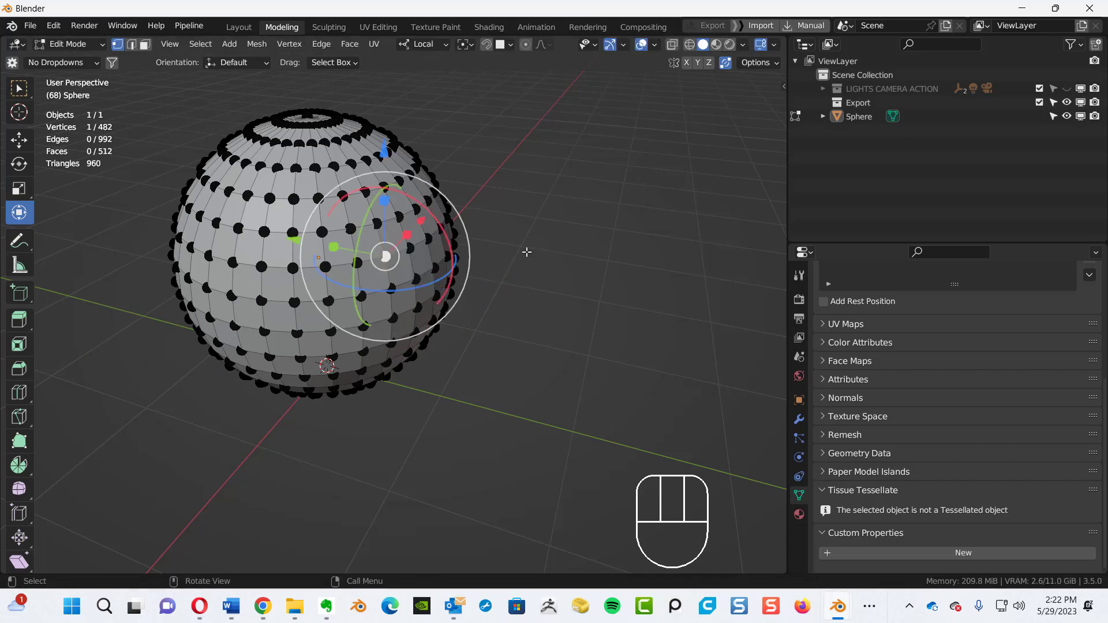
mouse_move(573, 175)
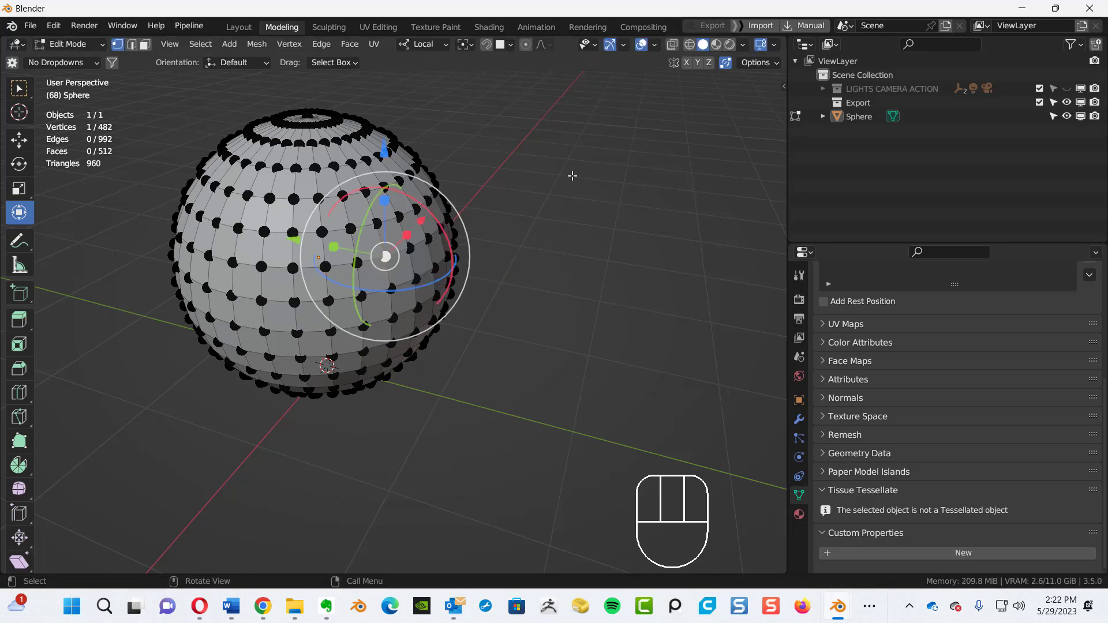
key(alt)
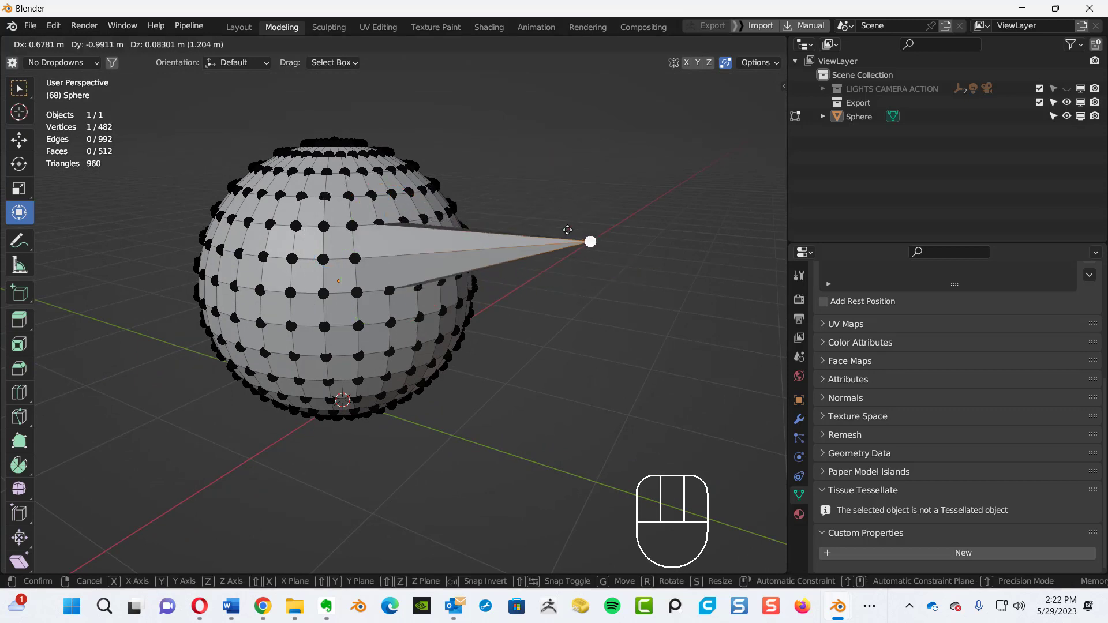
drag(590, 241, 650, 294)
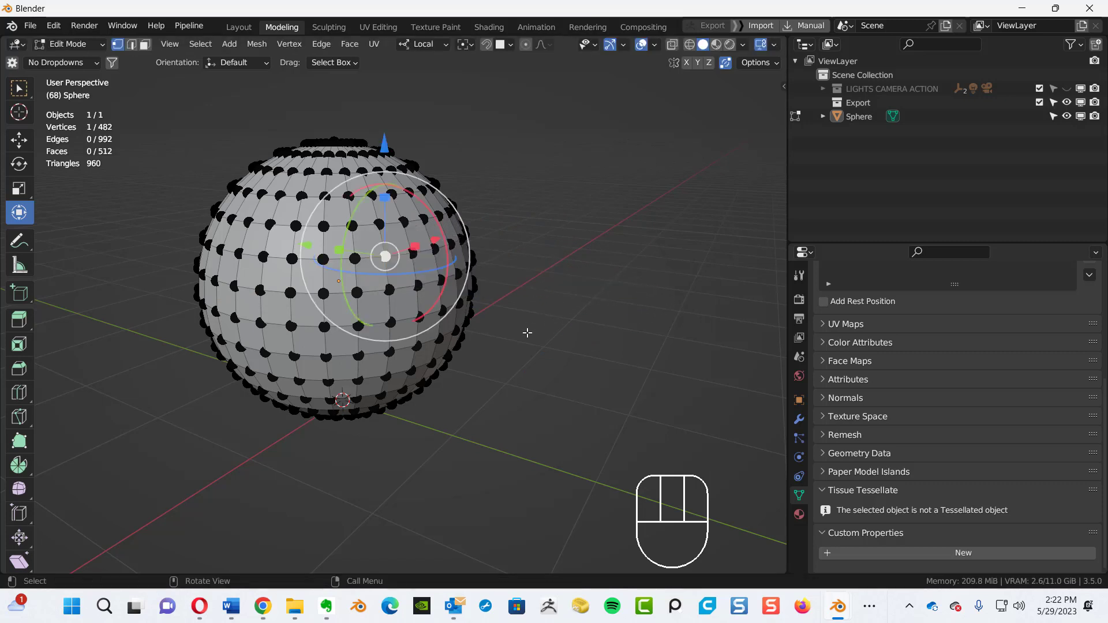
Grow the selection to a patch of vertices and nudge the patch slightly outward
key(ctrl)
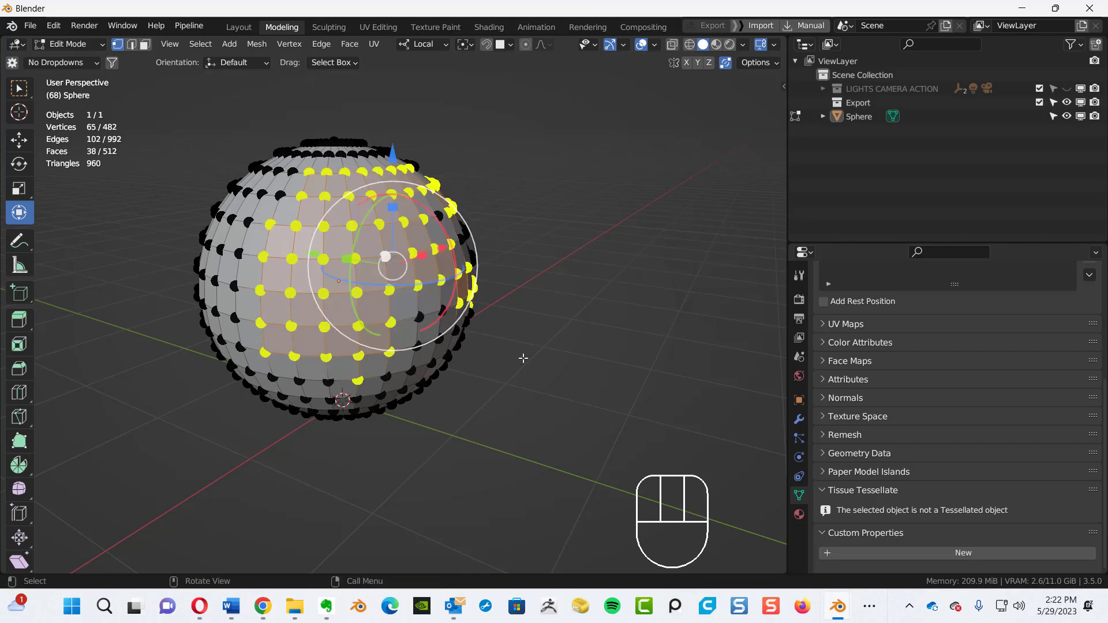
key(g)
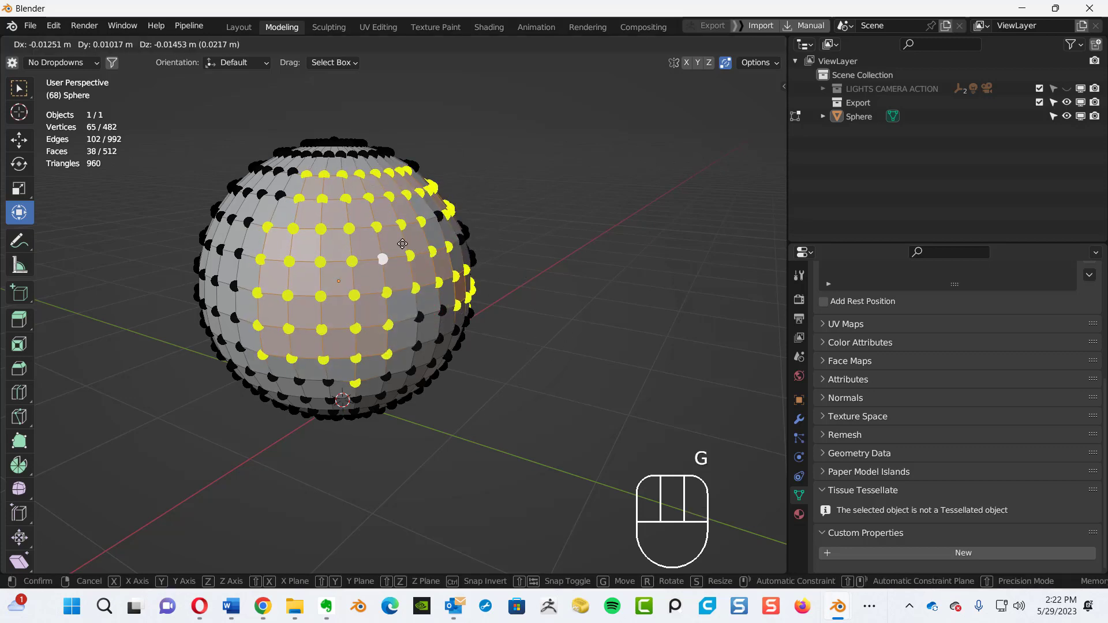
drag(382, 260, 597, 272)
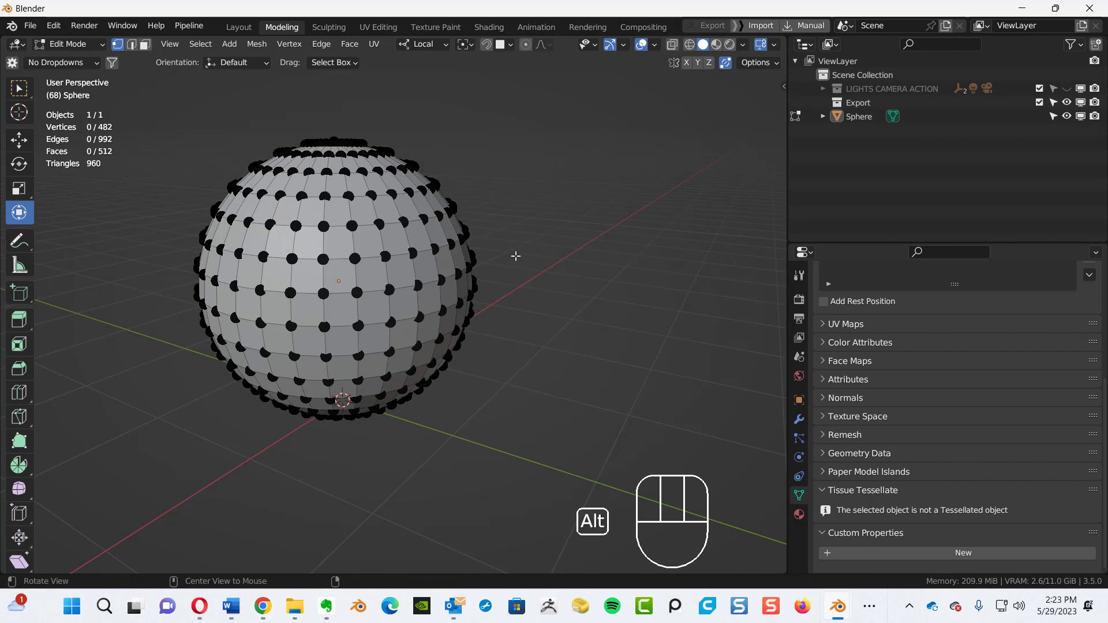
drag(515, 256, 555, 308)
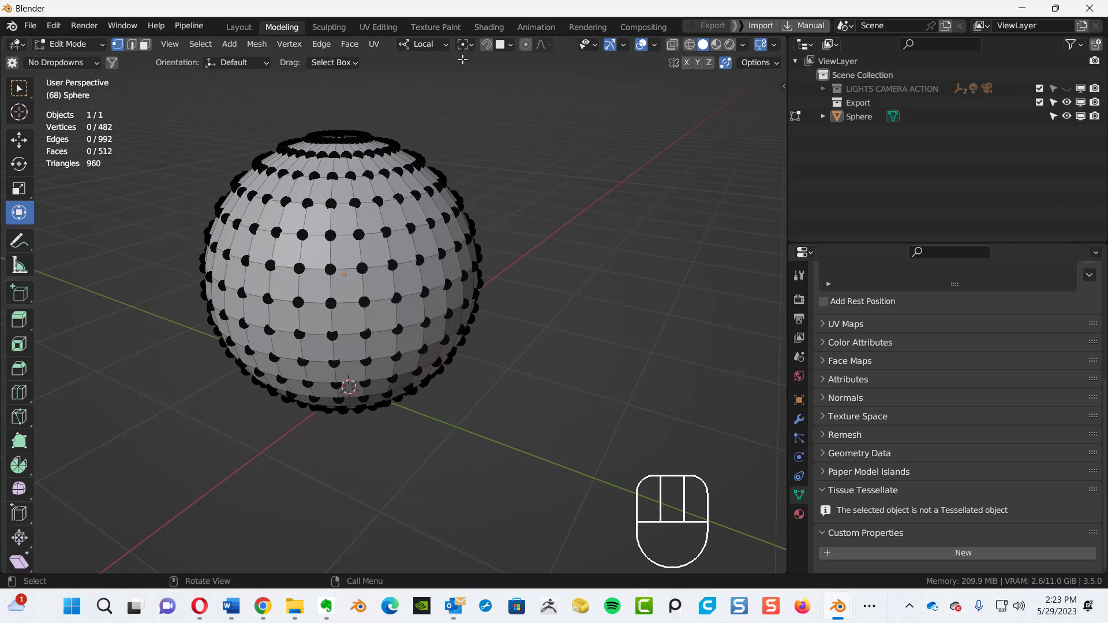
click(423, 44)
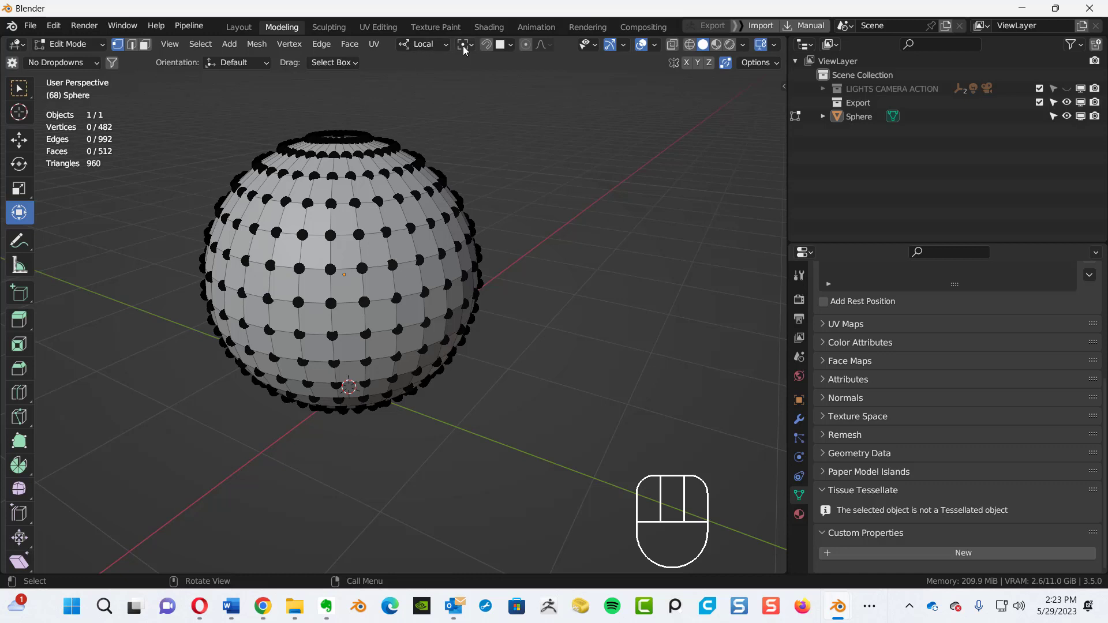
mouse_move(537, 52)
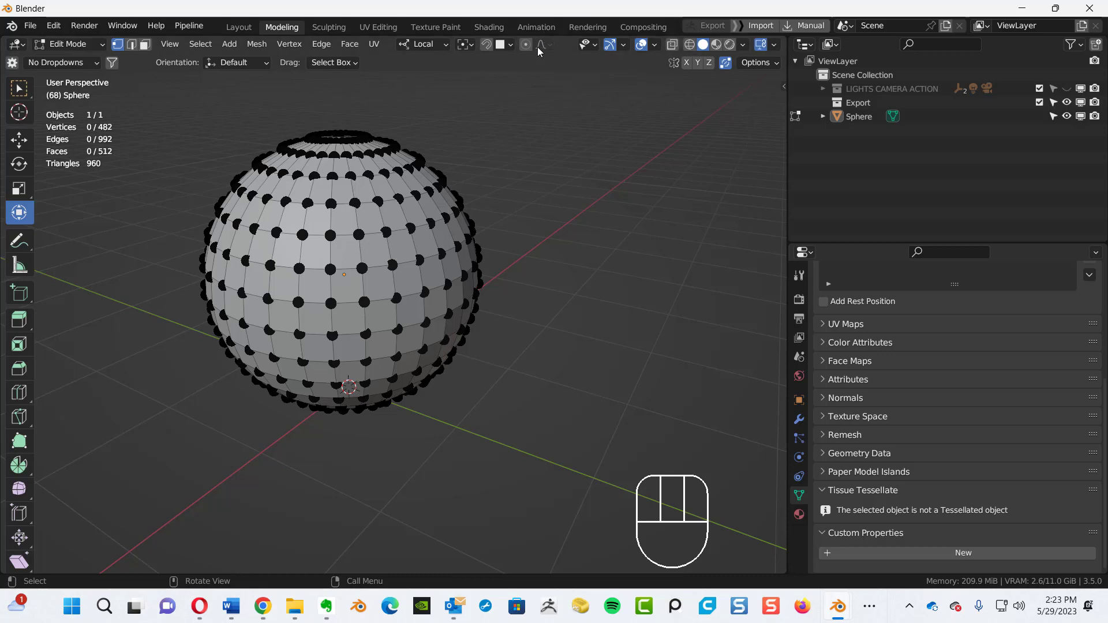
mouse_move(535, 55)
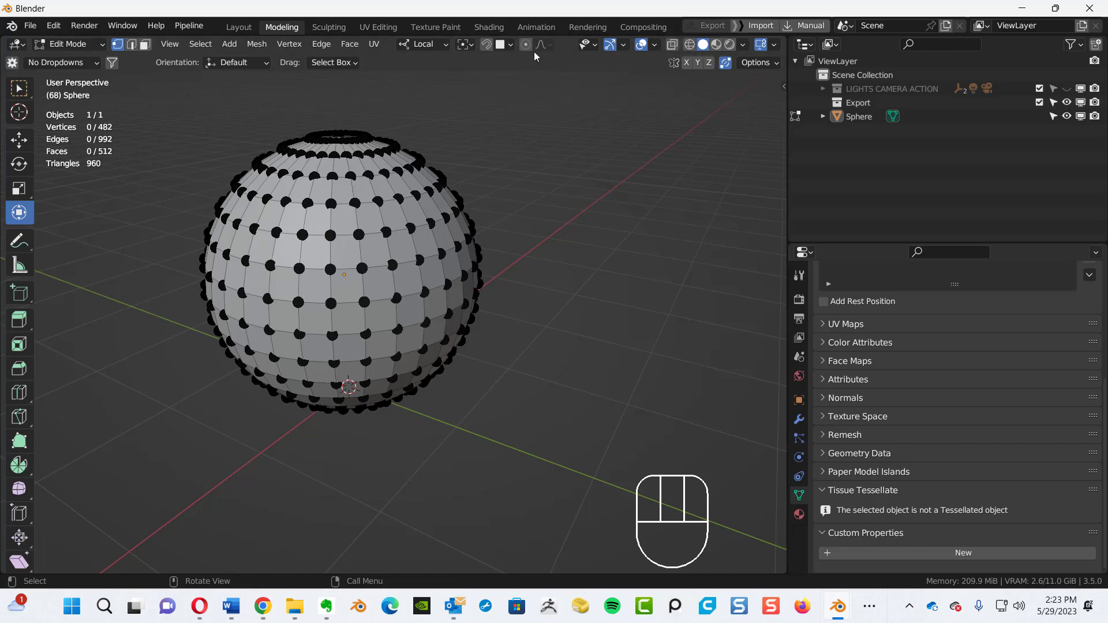
Enable proportional editing and pull a front vertex with Smooth falloff, narrowing and widening the influence
click(525, 44)
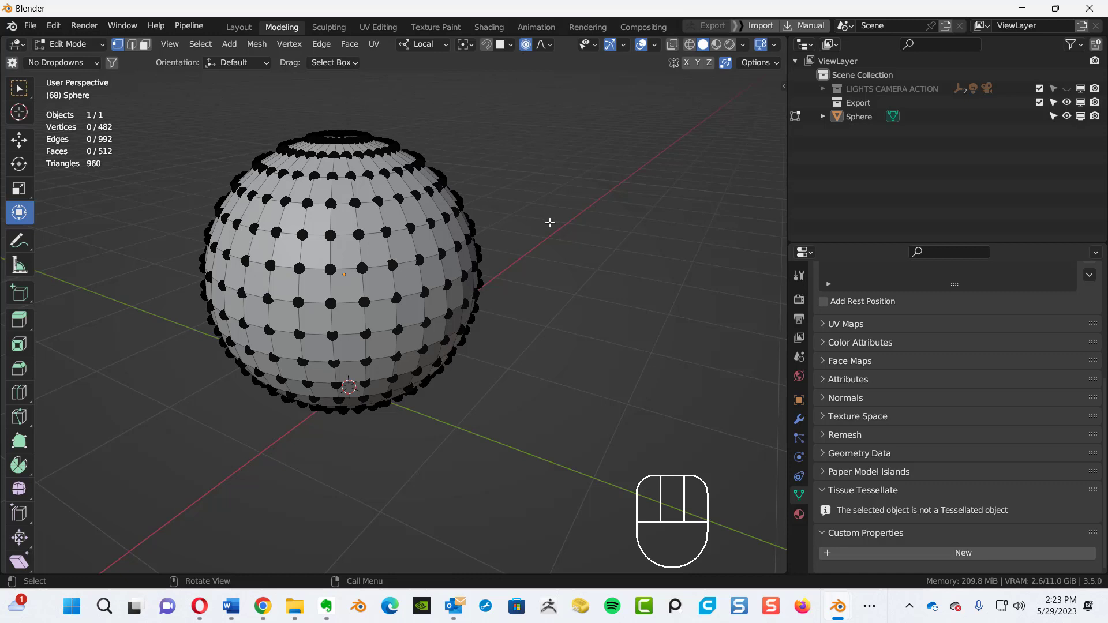
mouse_move(392, 265)
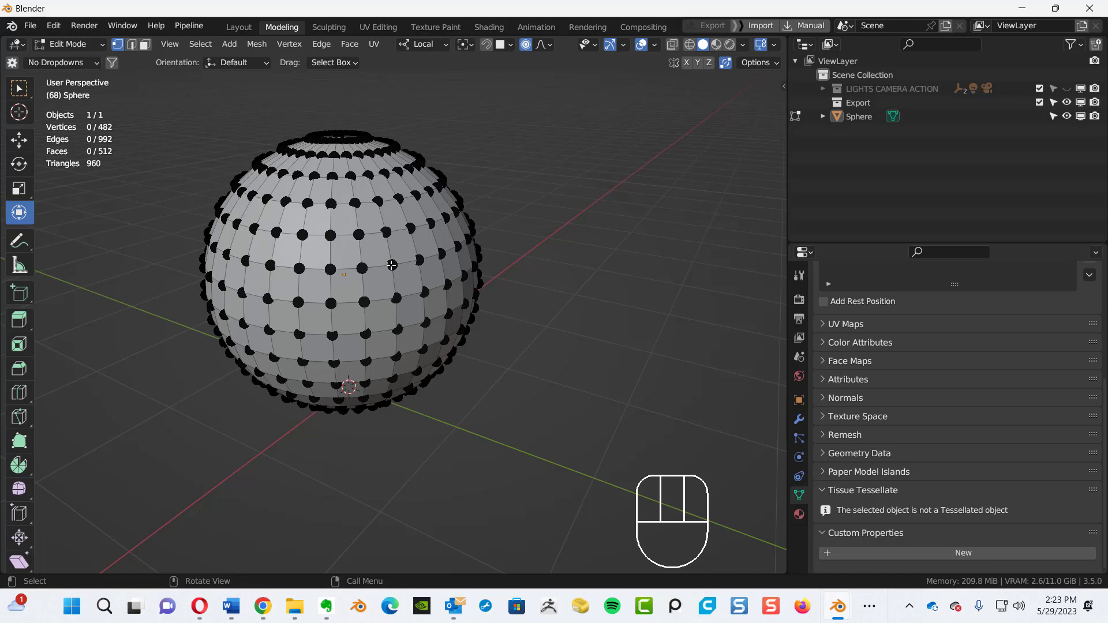
click(392, 265)
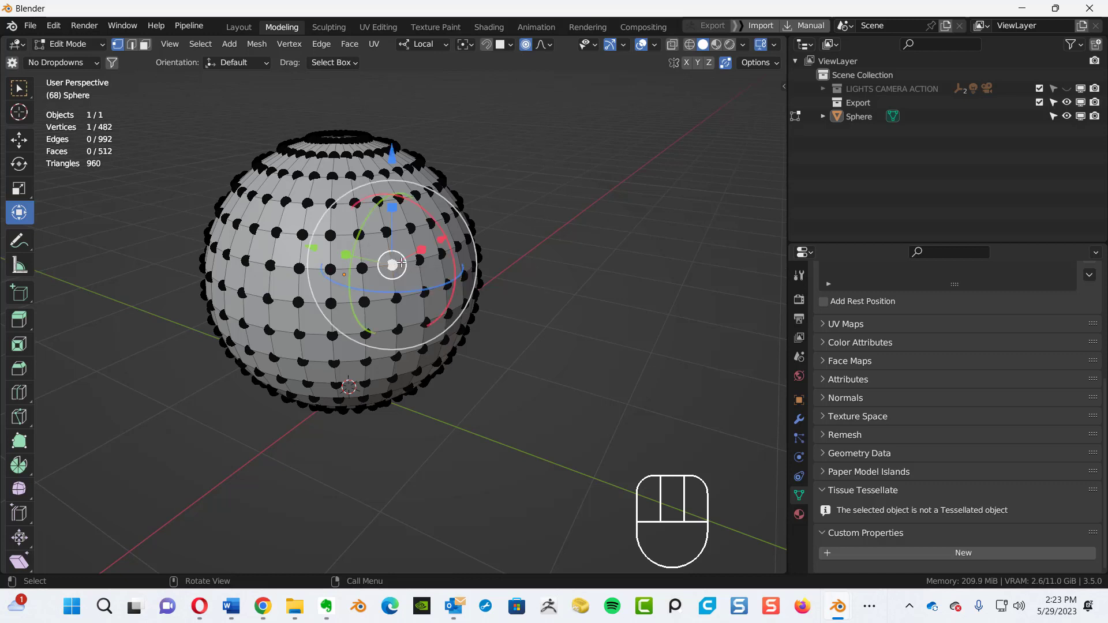
key(g)
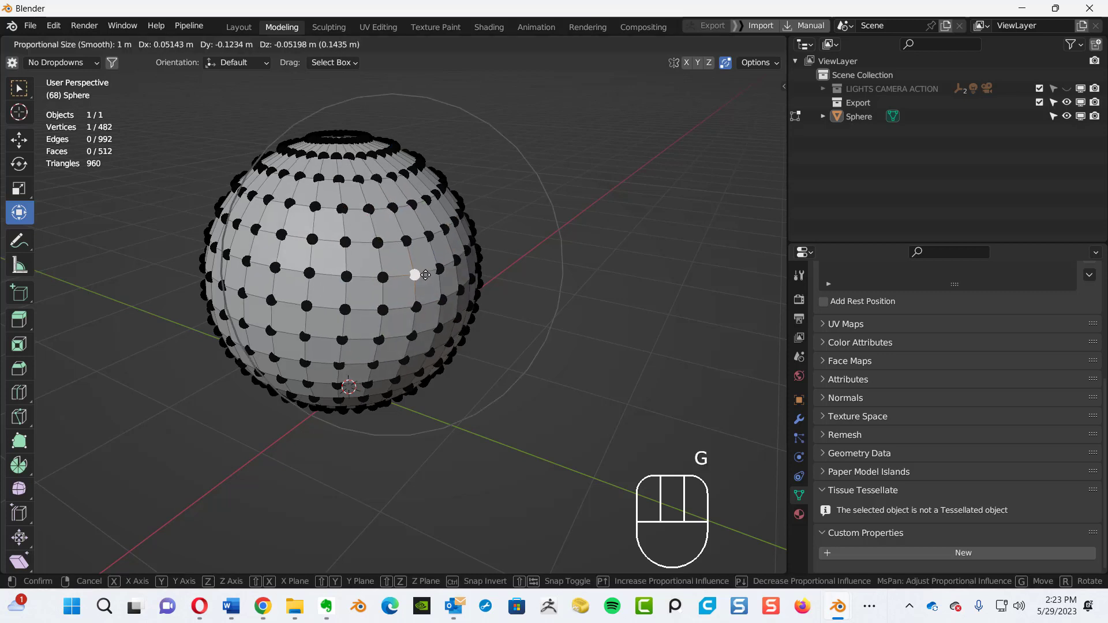
drag(424, 275, 619, 353)
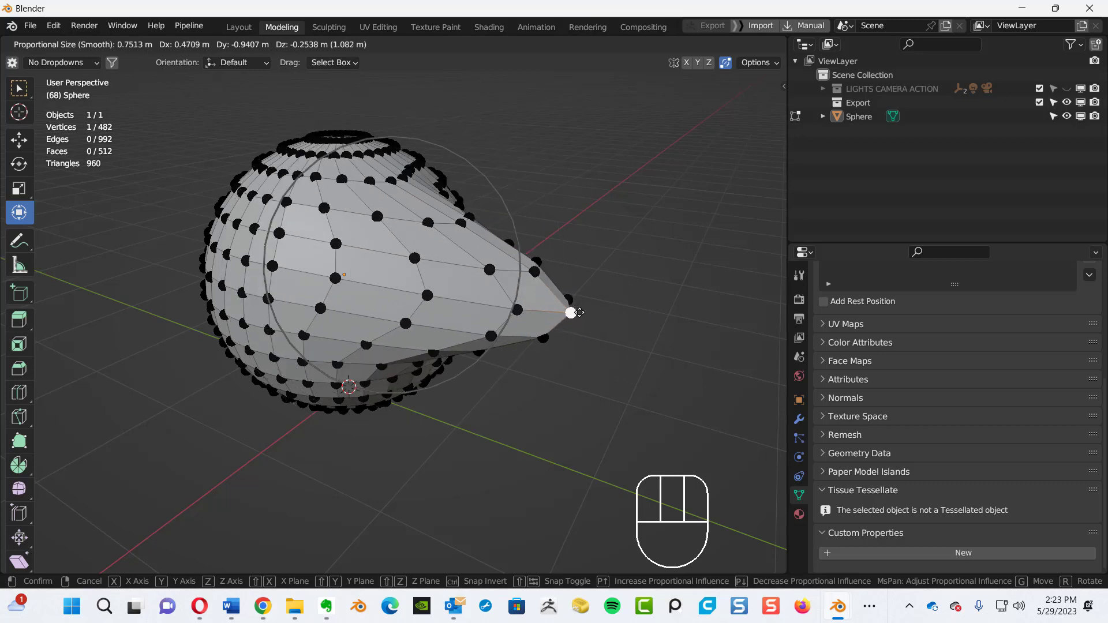
drag(572, 313, 644, 380)
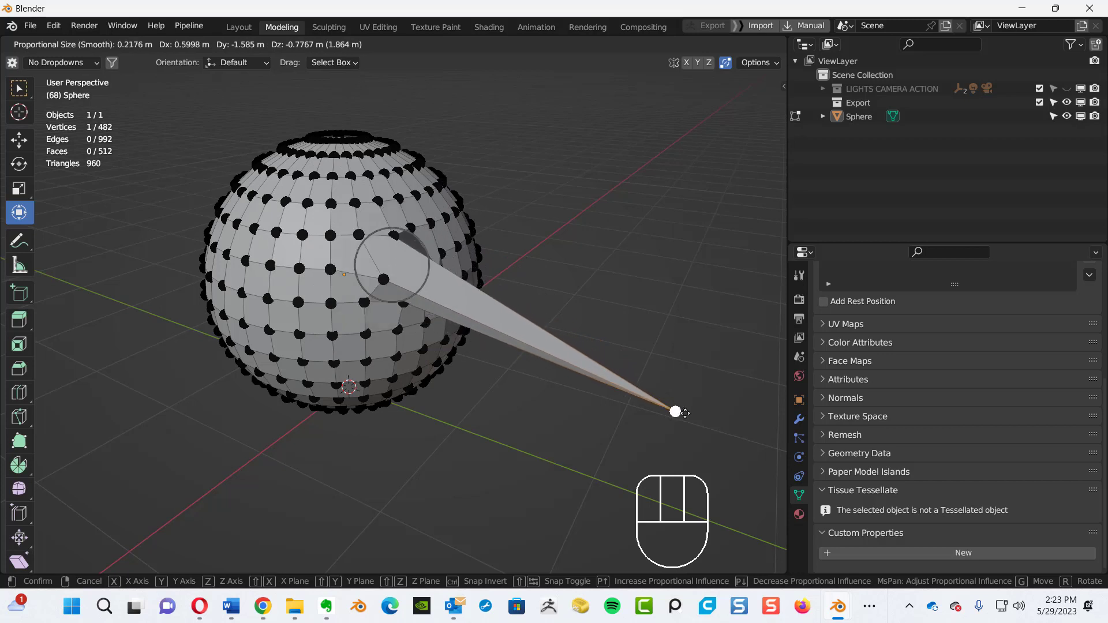
drag(675, 411, 475, 435)
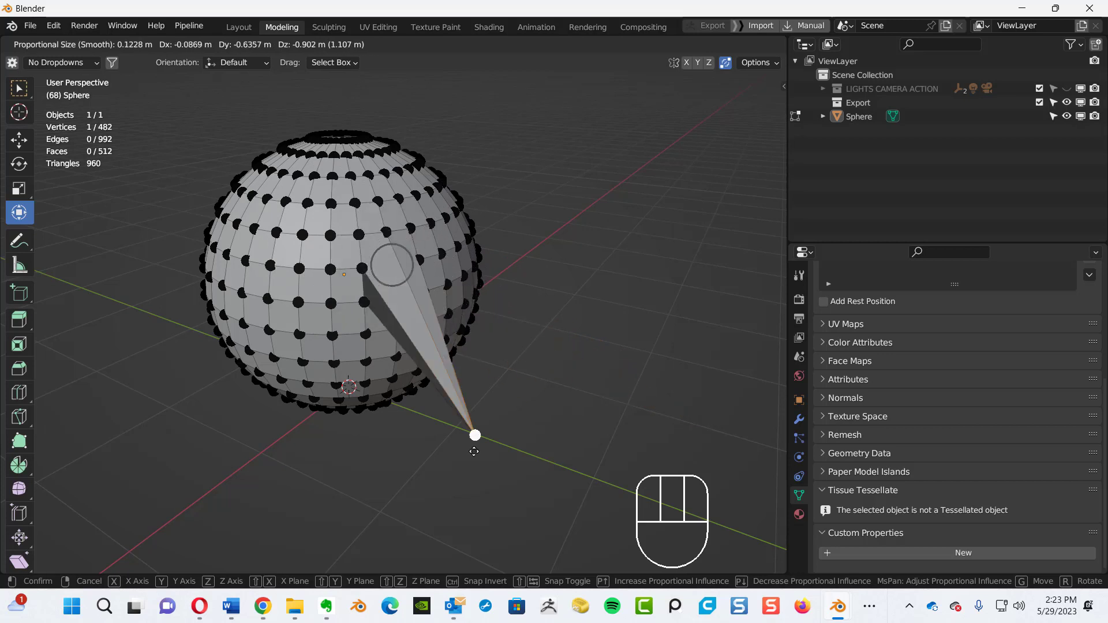
drag(474, 435, 536, 360)
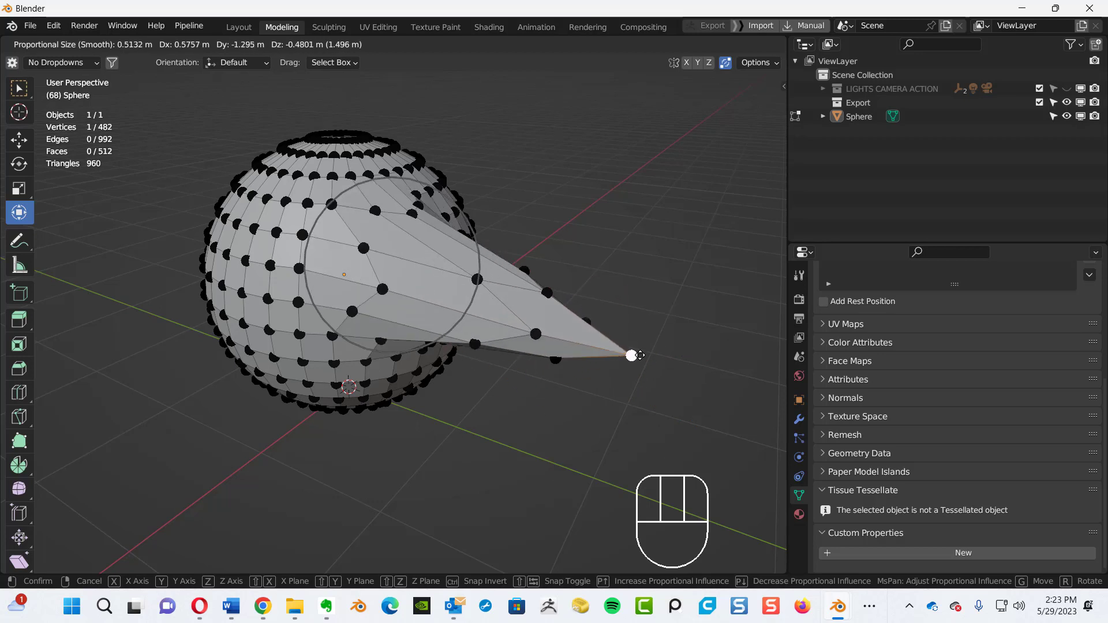
drag(632, 354, 696, 414)
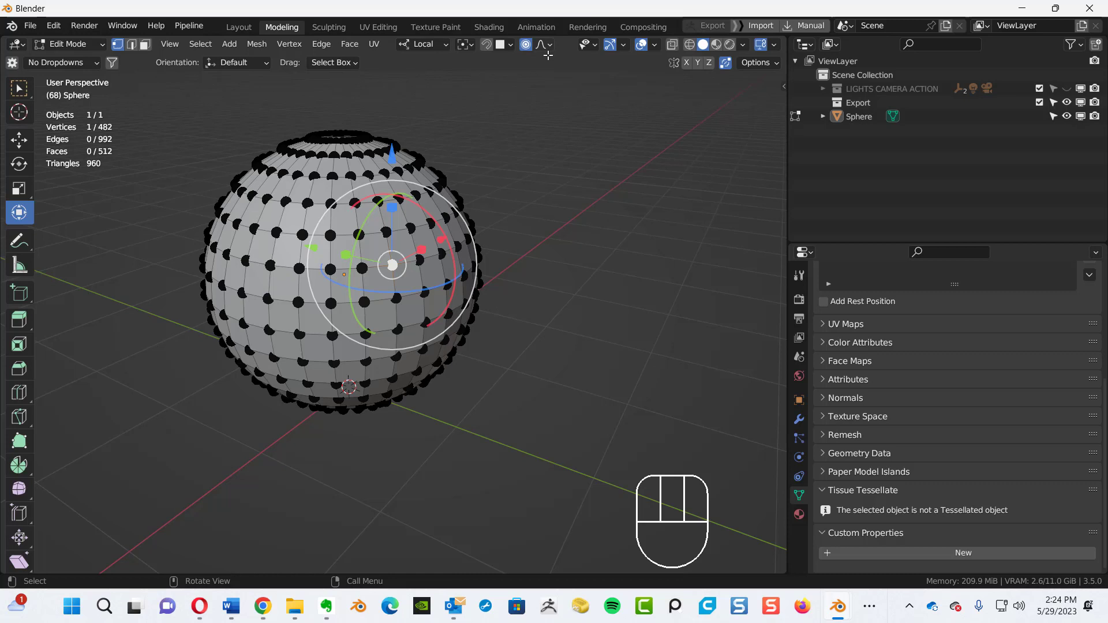
mouse_move(543, 44)
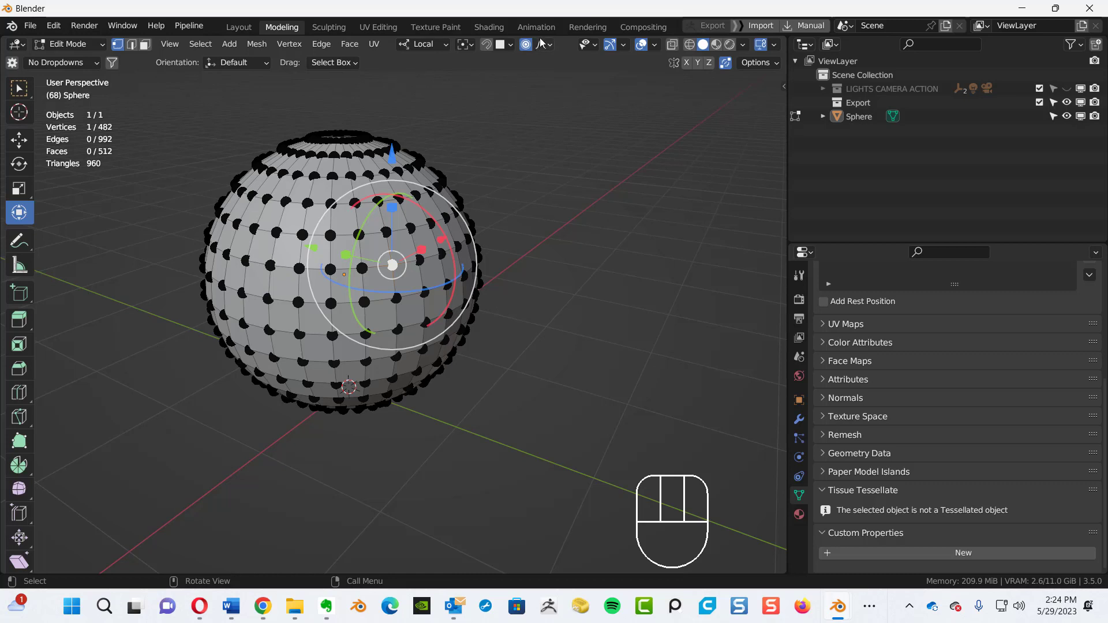
Switch the falloff to Sphere and make a broad trial pull that bulges the sphere, then cancel it
click(553, 44)
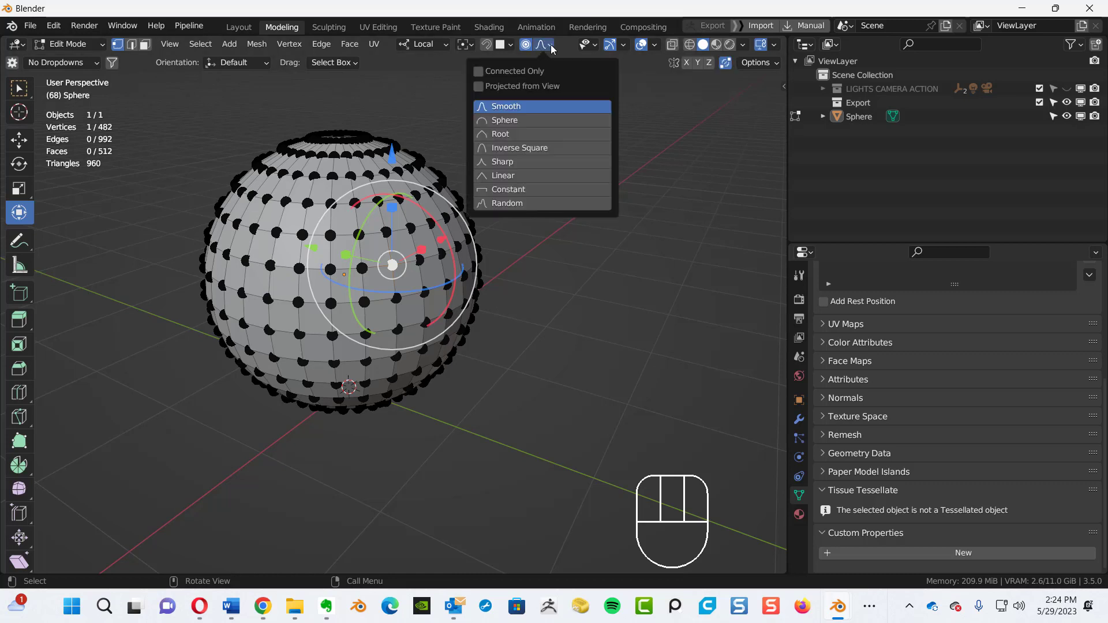
mouse_move(511, 120)
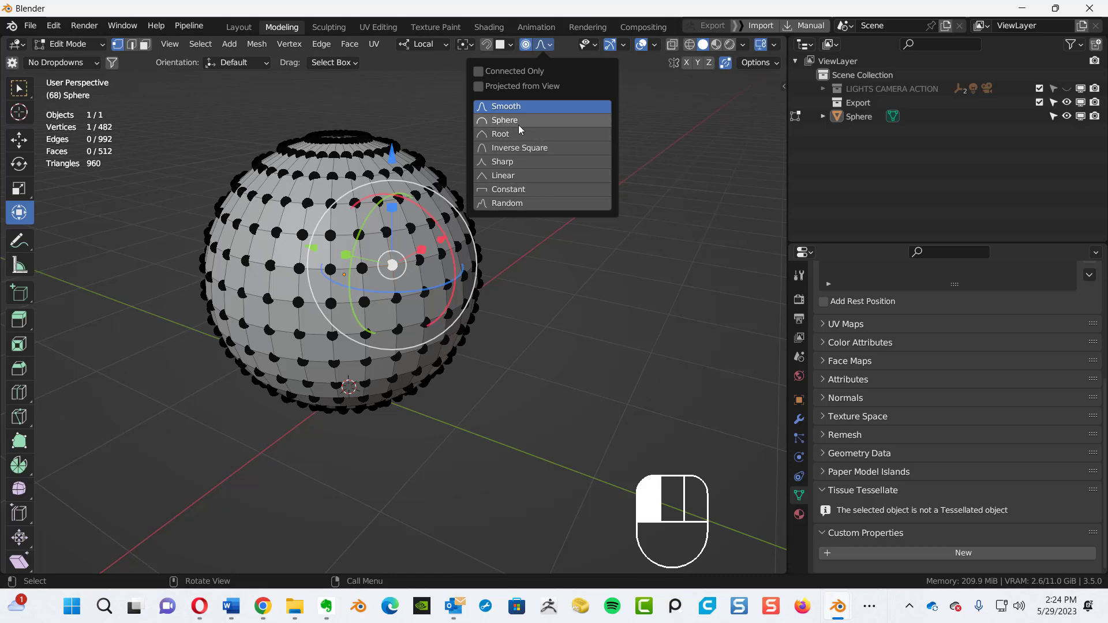
mouse_move(516, 122)
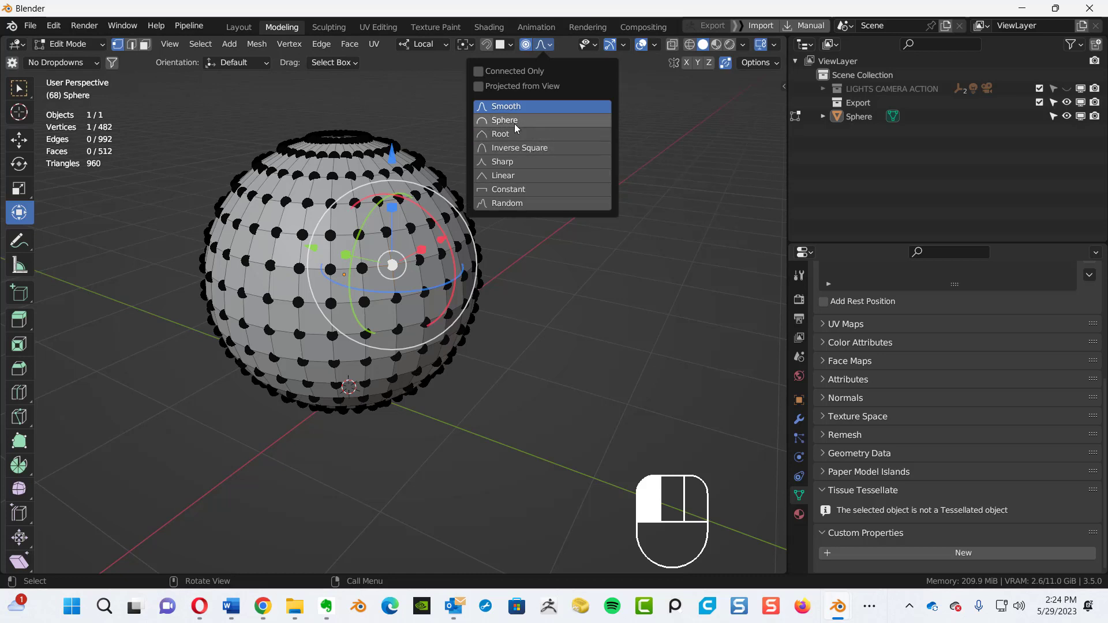
mouse_move(515, 120)
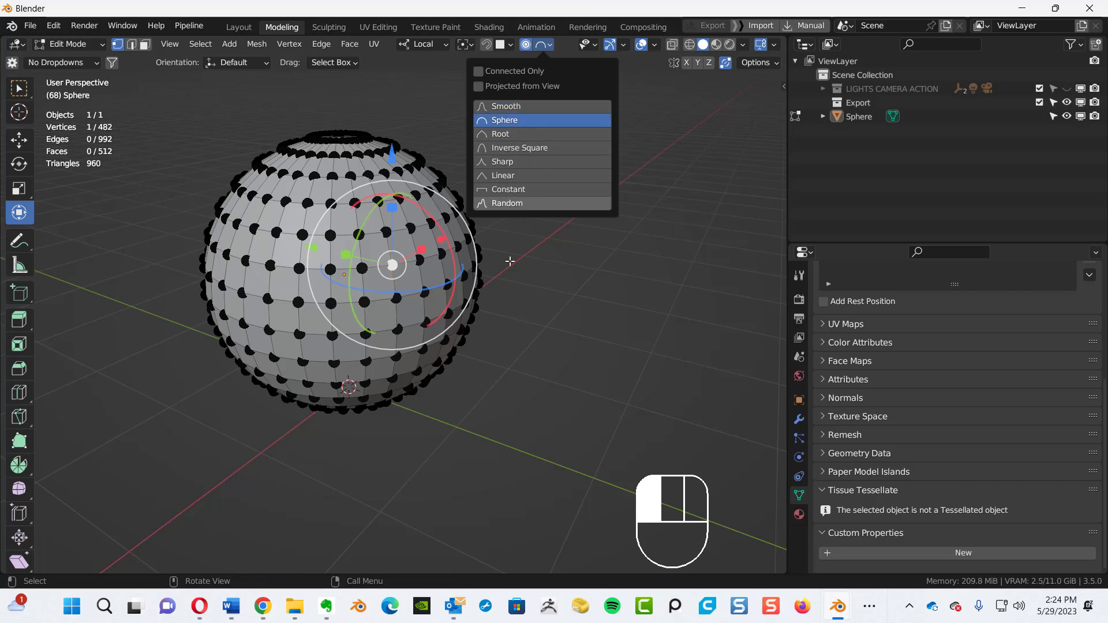
key(g)
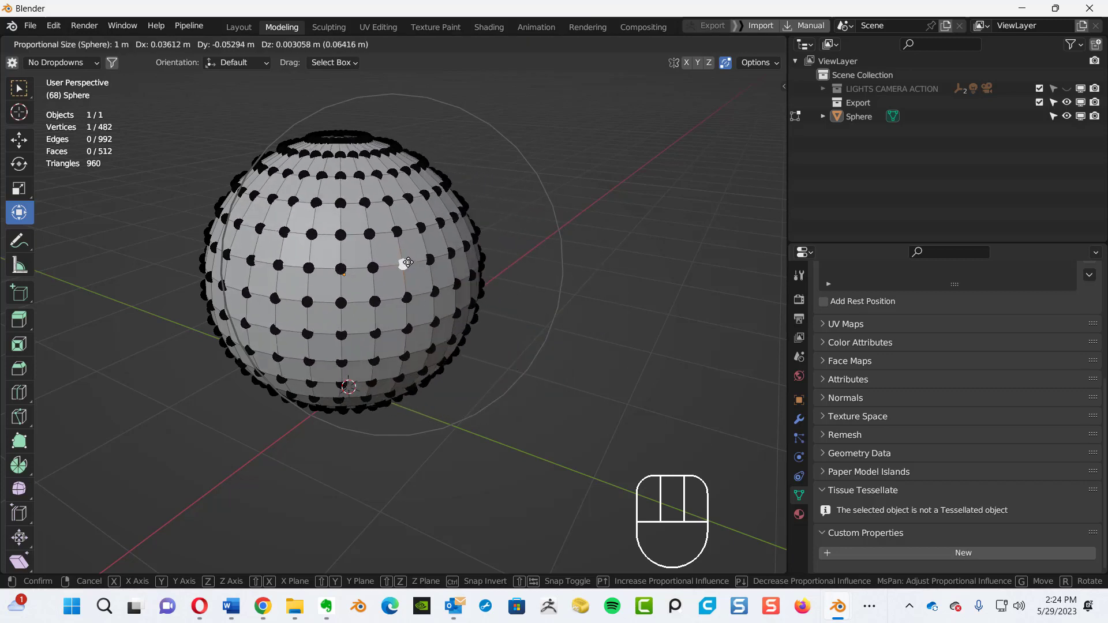
drag(407, 262, 556, 295)
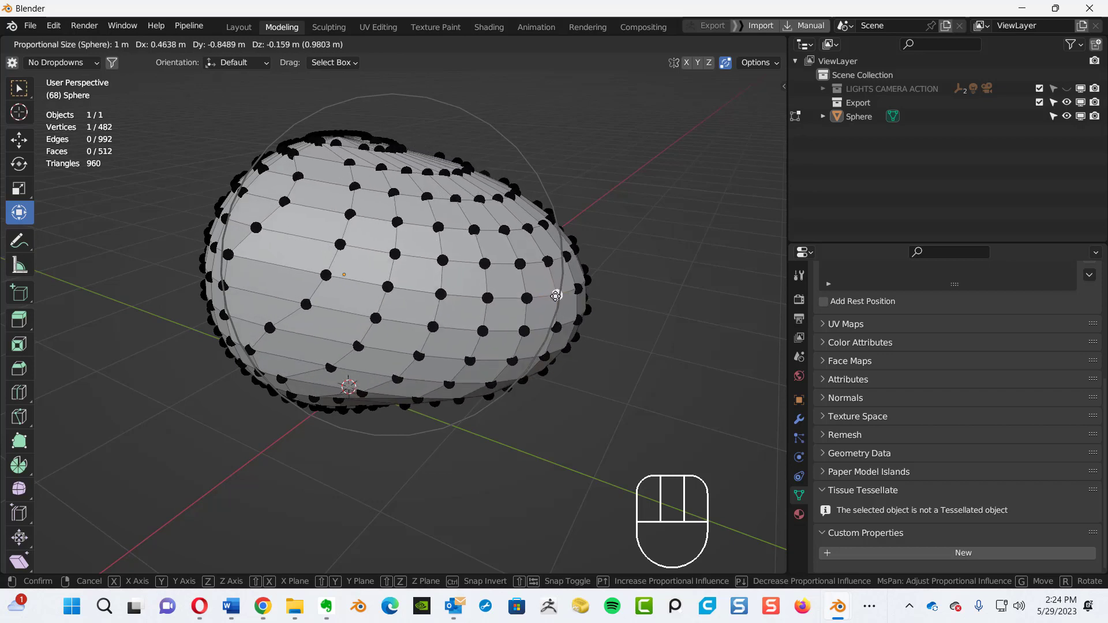
drag(555, 295, 767, 344)
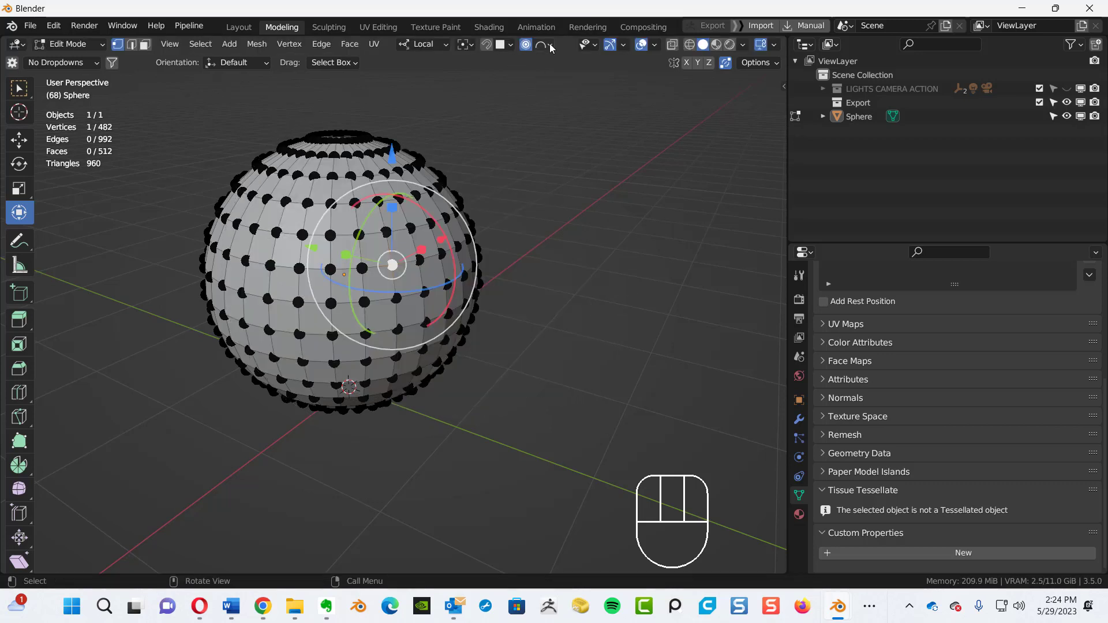
Switch the falloff to Sharp and make a pointed trial pull, then cancel it
click(547, 44)
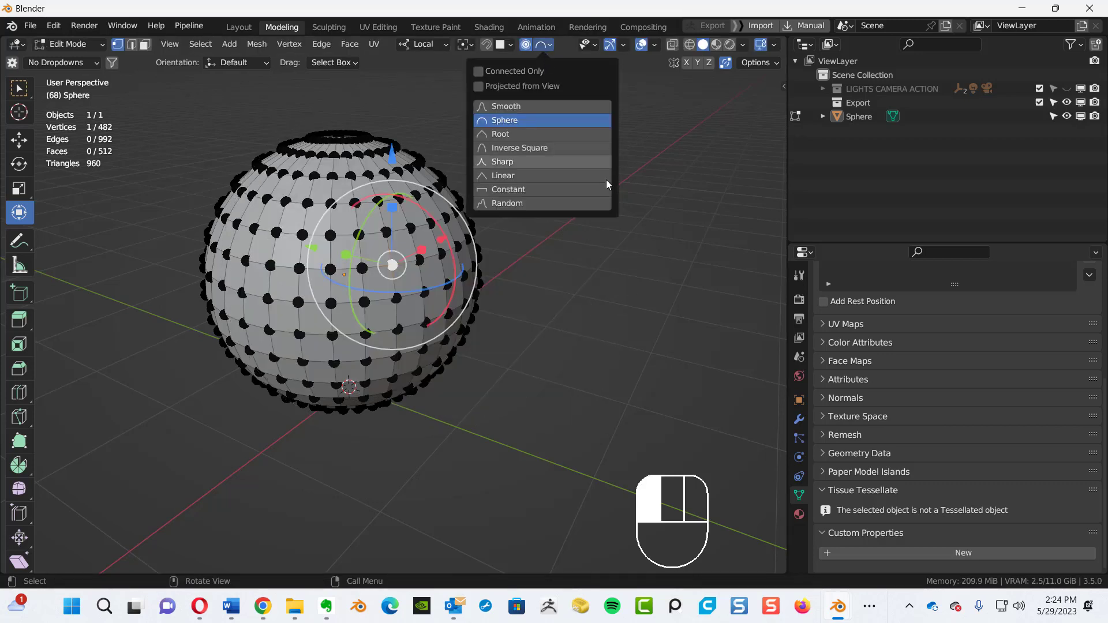
mouse_move(522, 167)
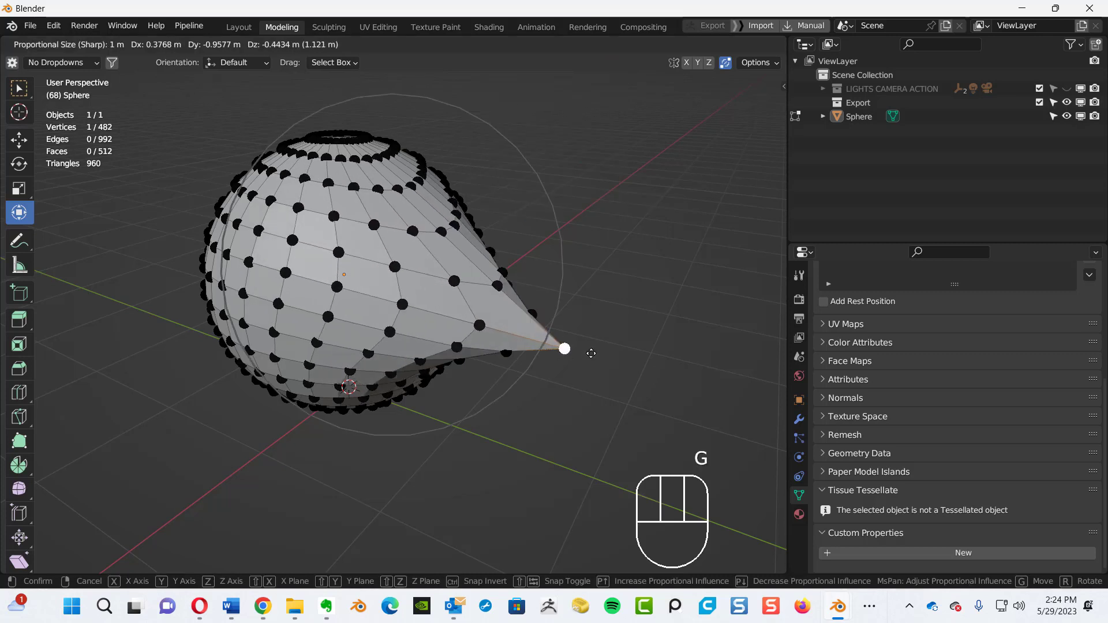
drag(564, 347, 728, 414)
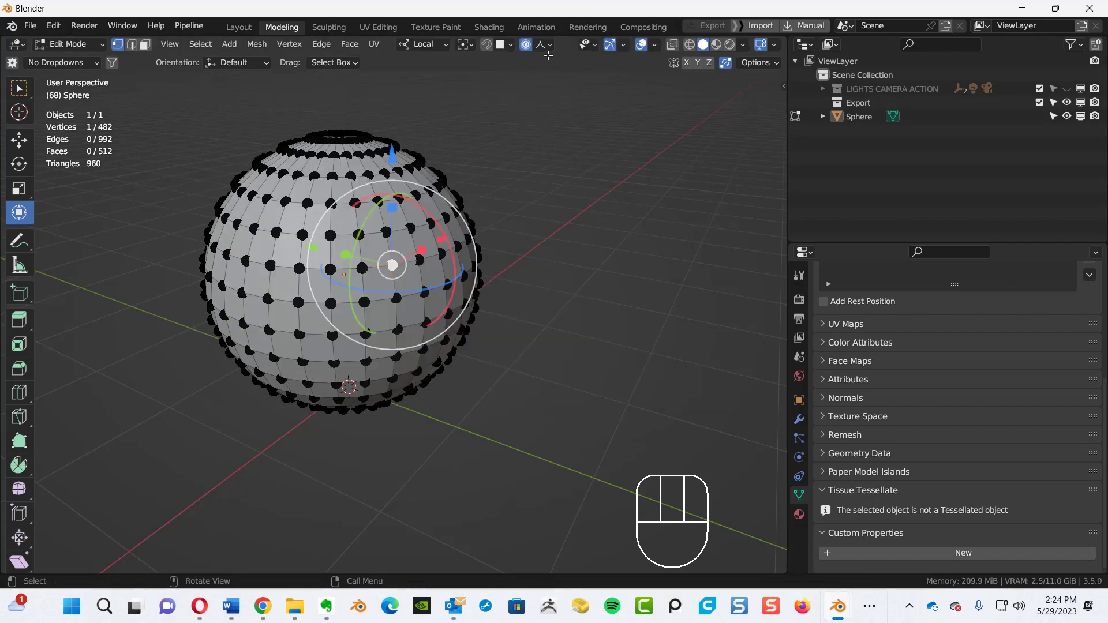
Switch the falloff to Random, pull a jagged spike while shrinking the influence, then cancel it
click(553, 43)
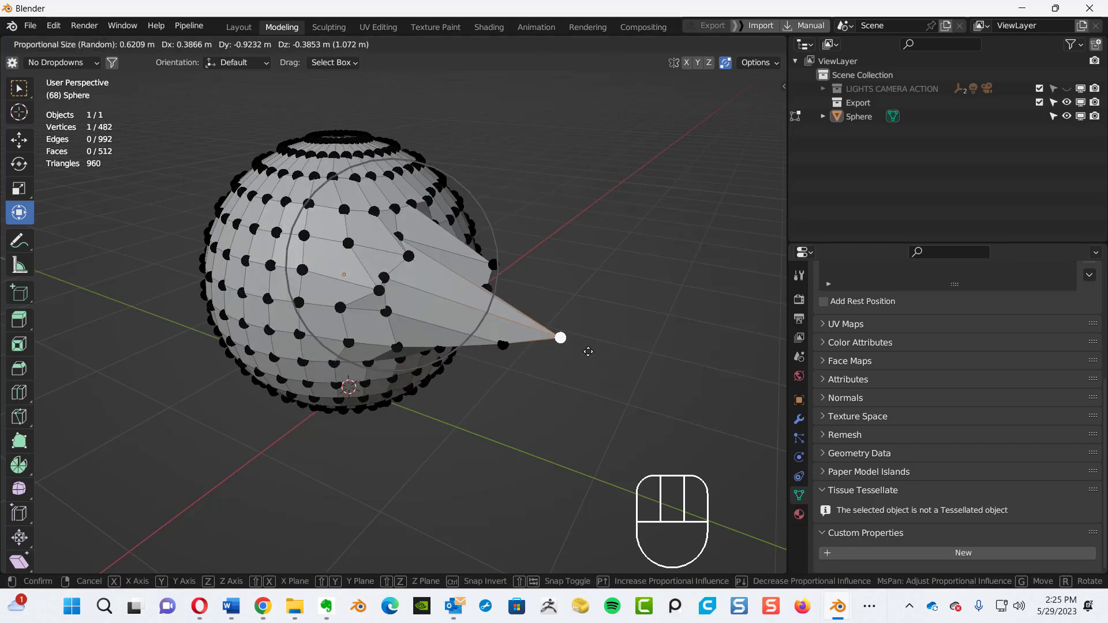
drag(561, 337, 695, 387)
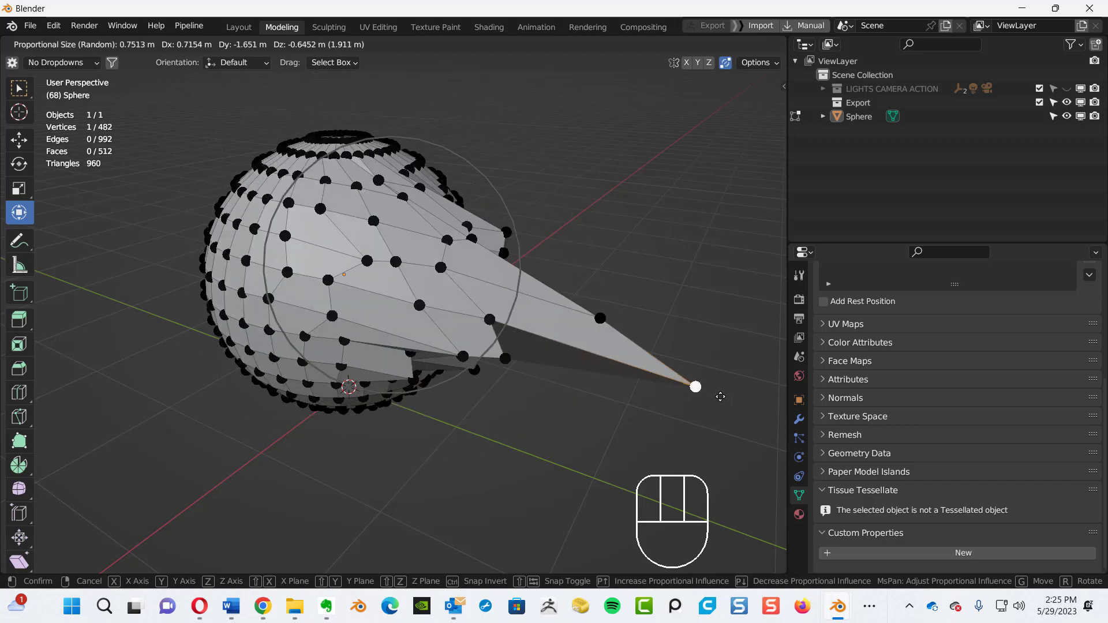
drag(695, 387, 609, 347)
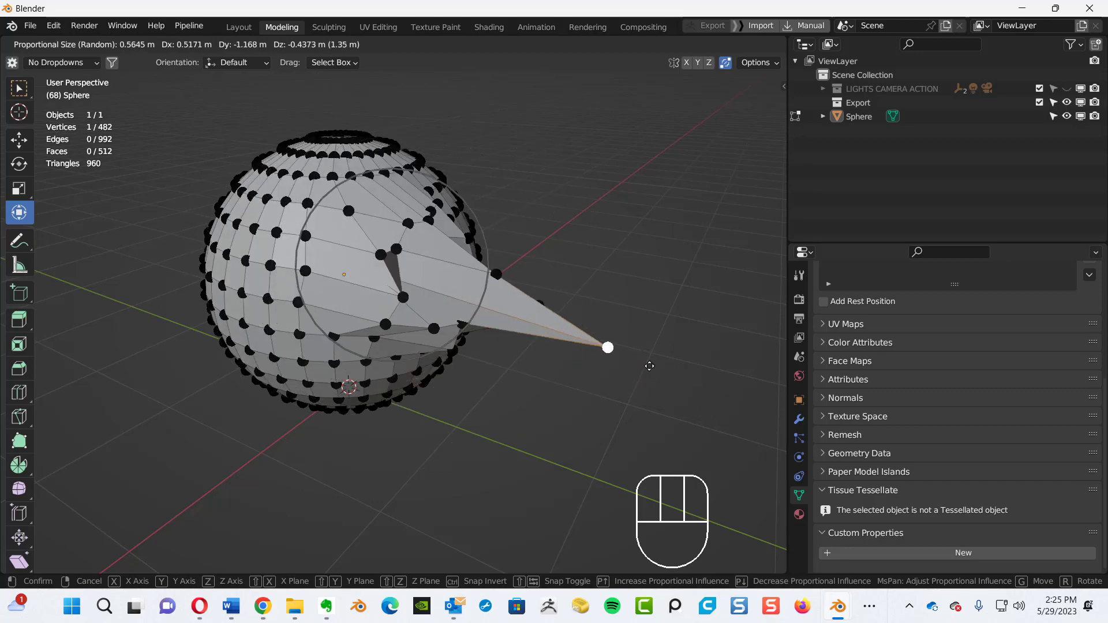
drag(608, 347, 759, 418)
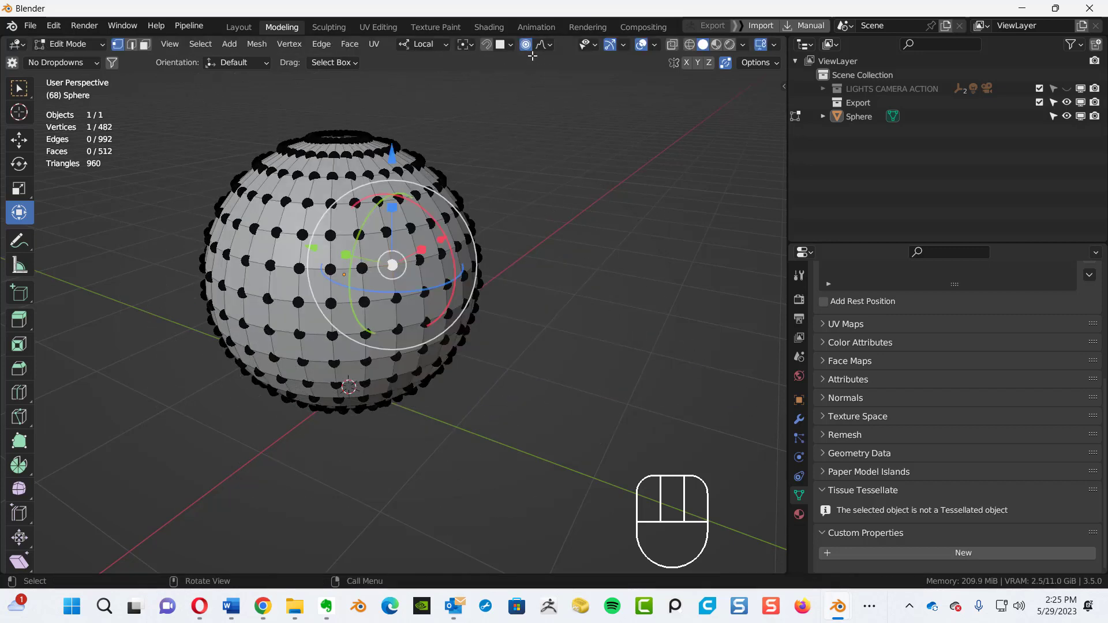
mouse_move(538, 62)
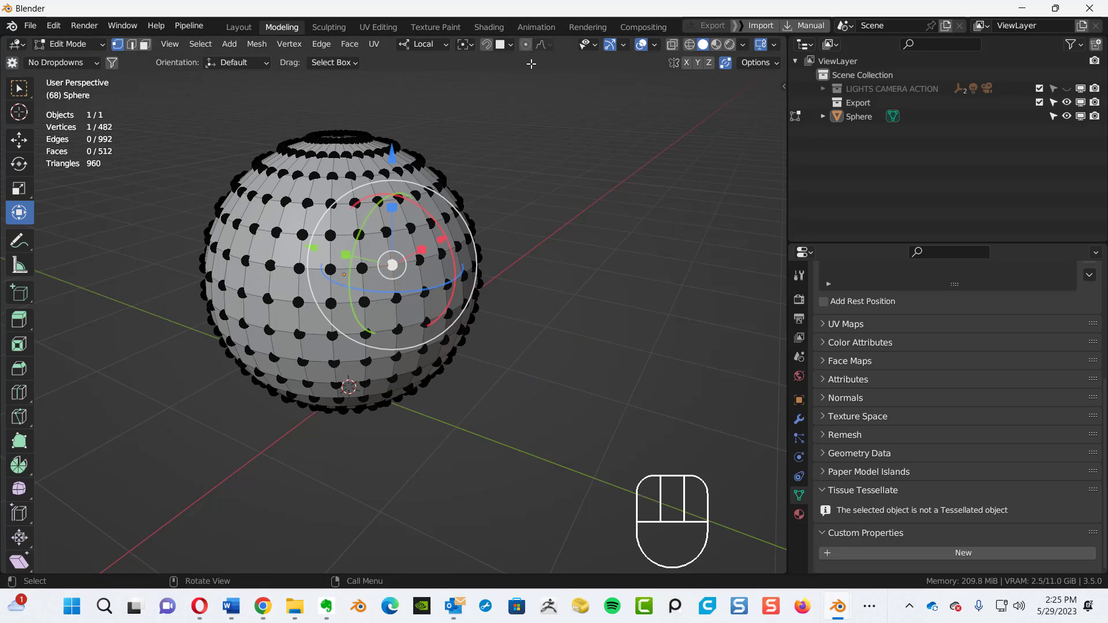
mouse_move(520, 271)
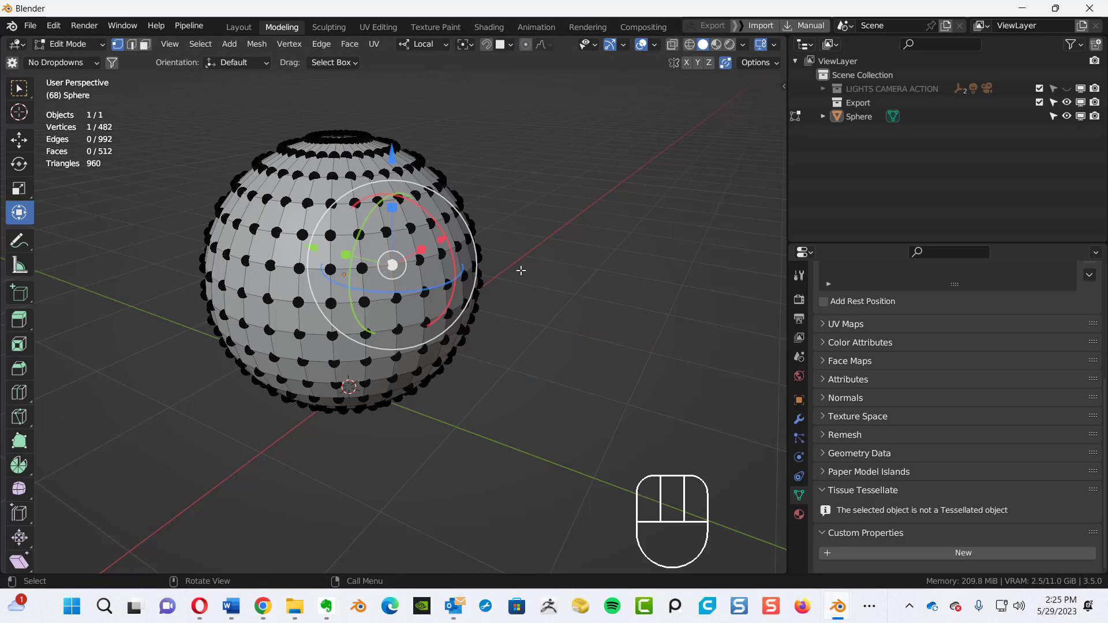
mouse_move(540, 305)
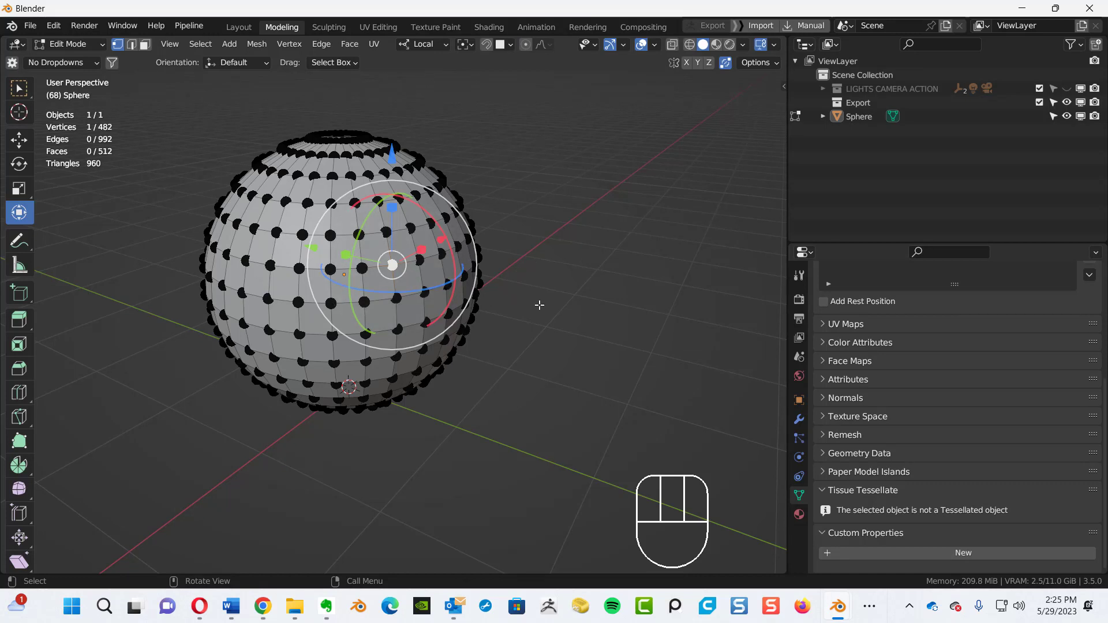
mouse_move(540, 304)
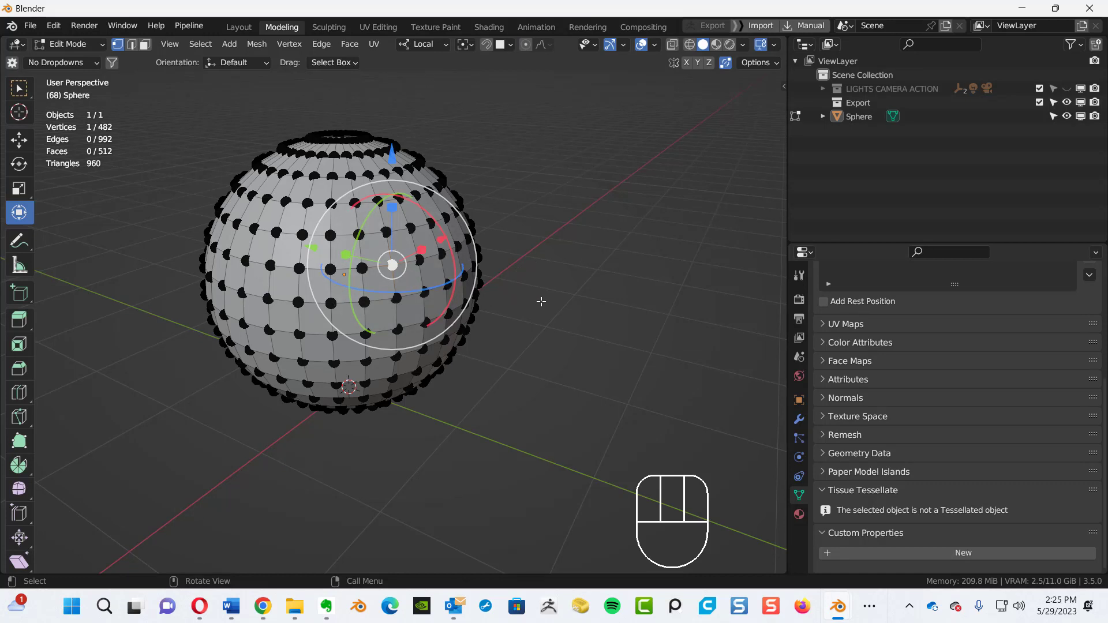
mouse_move(534, 264)
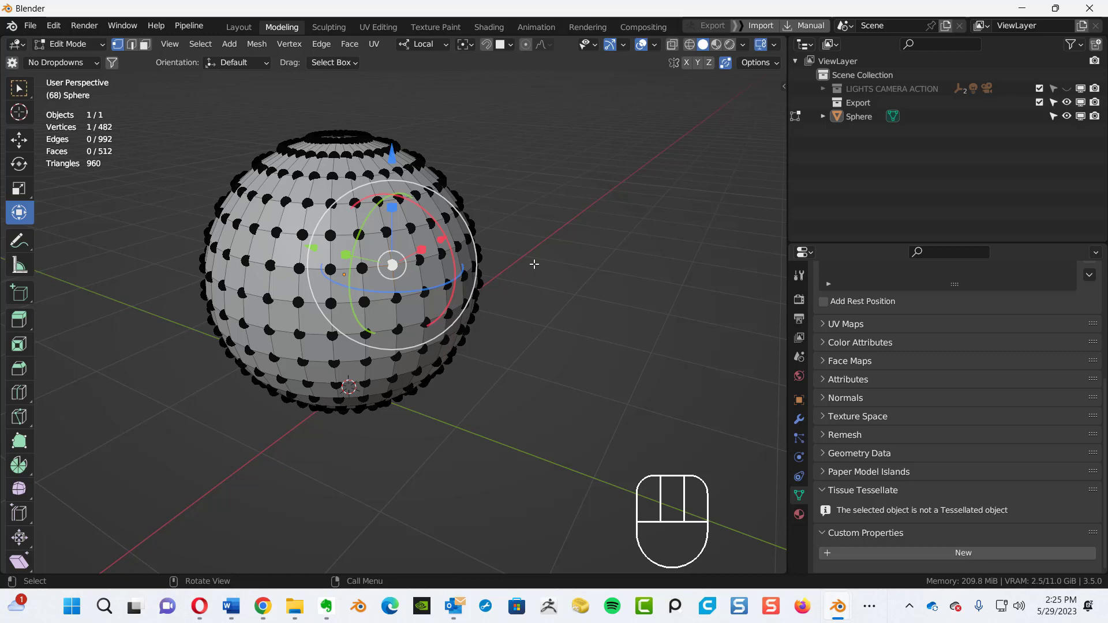
mouse_move(533, 246)
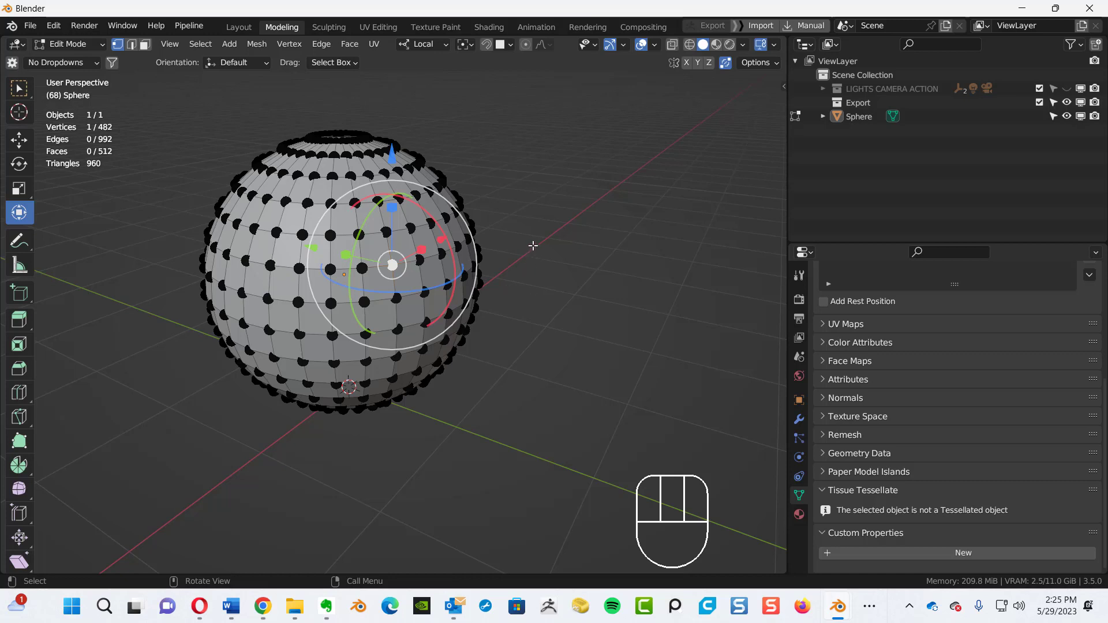
mouse_move(541, 234)
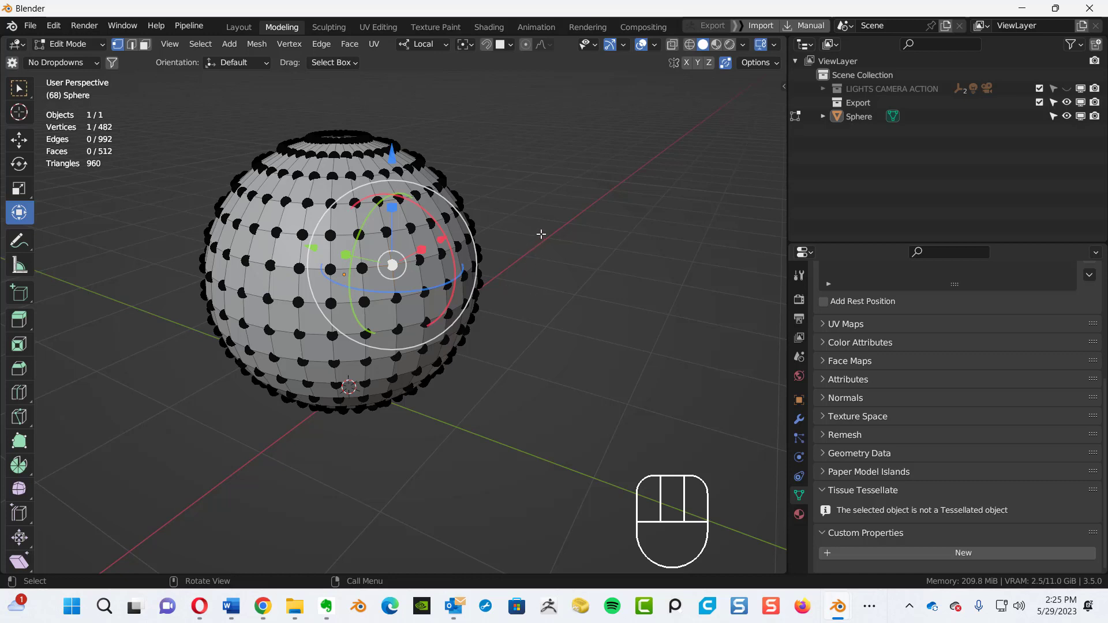